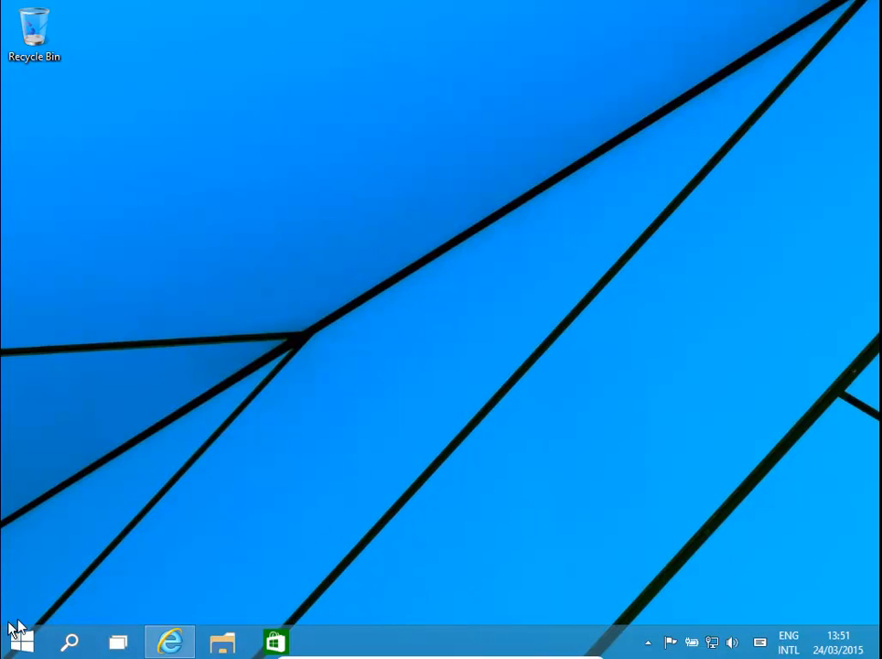
Step: Open the Start menu on the desktop to reach the Website shortcut
click(17, 641)
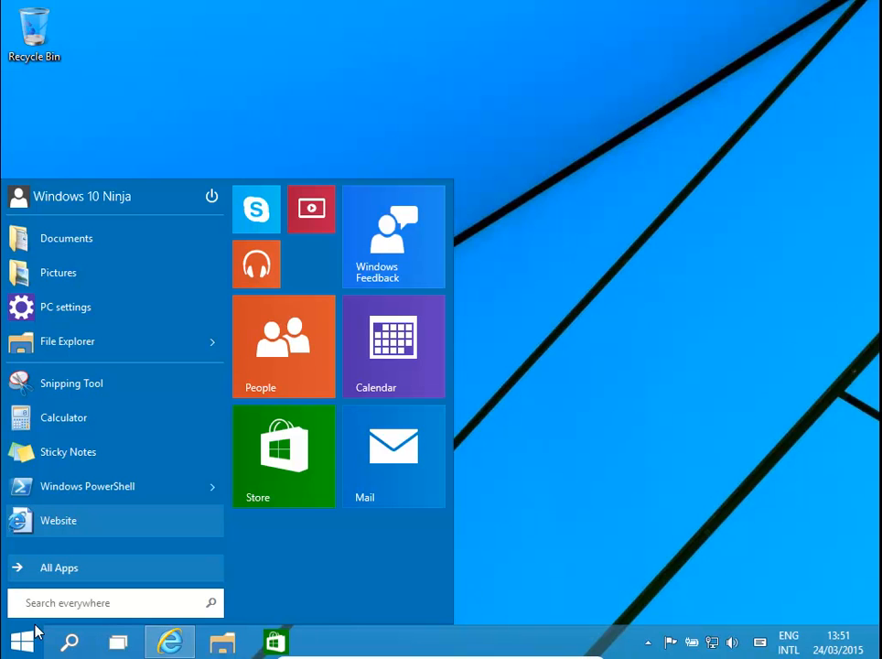
mouse_move(337, 406)
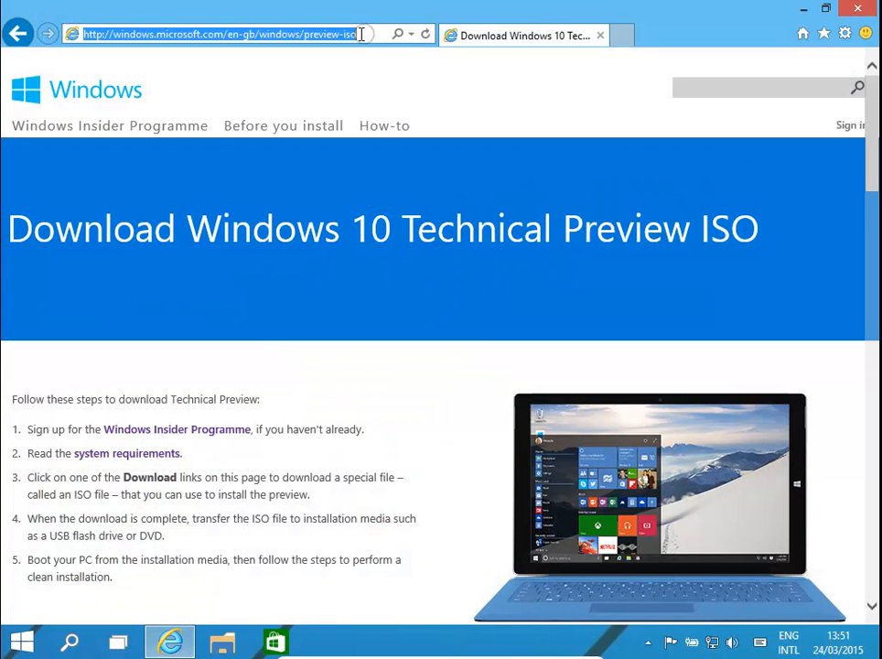
mouse_move(475, 317)
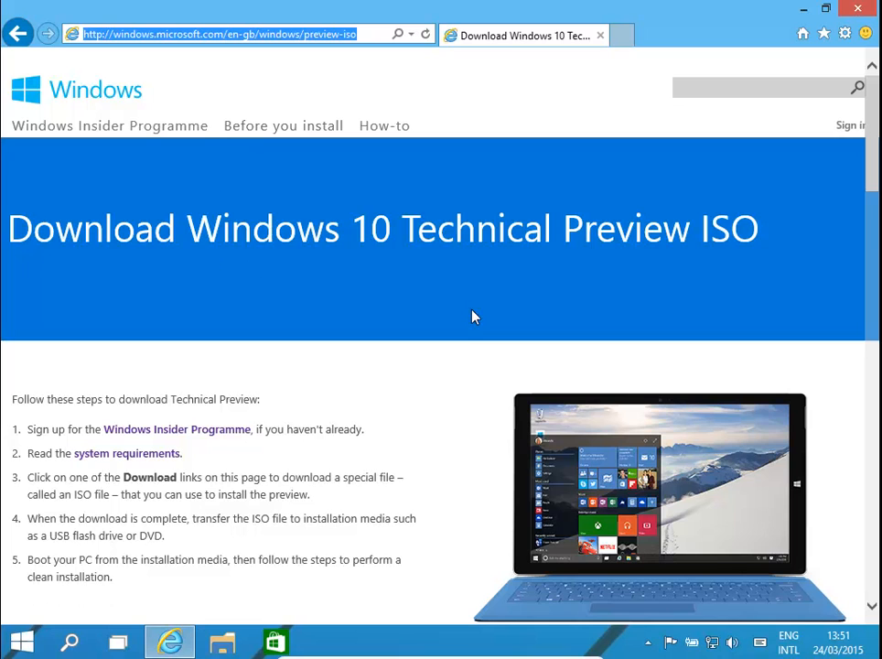
mouse_move(325, 523)
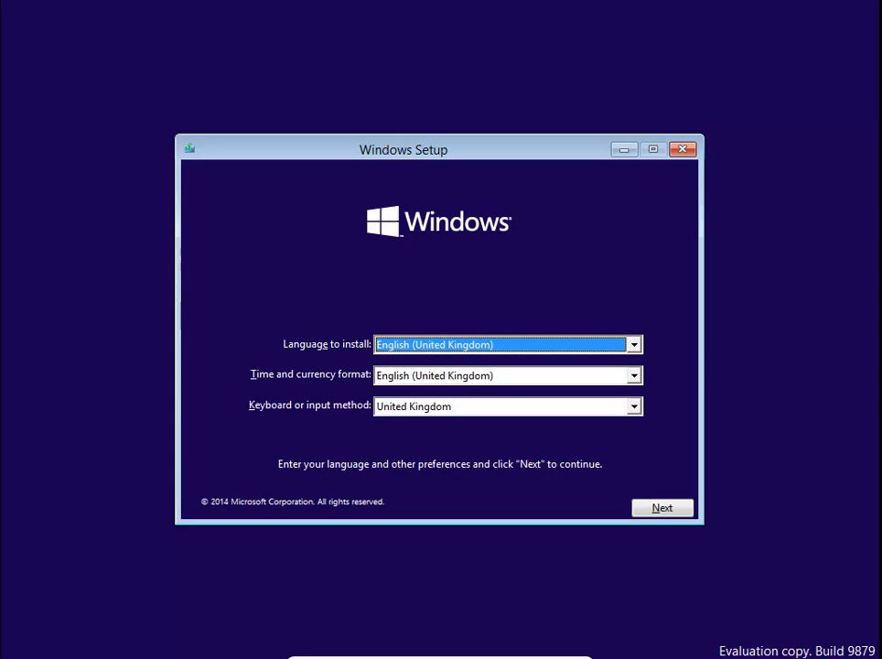
mouse_move(634, 345)
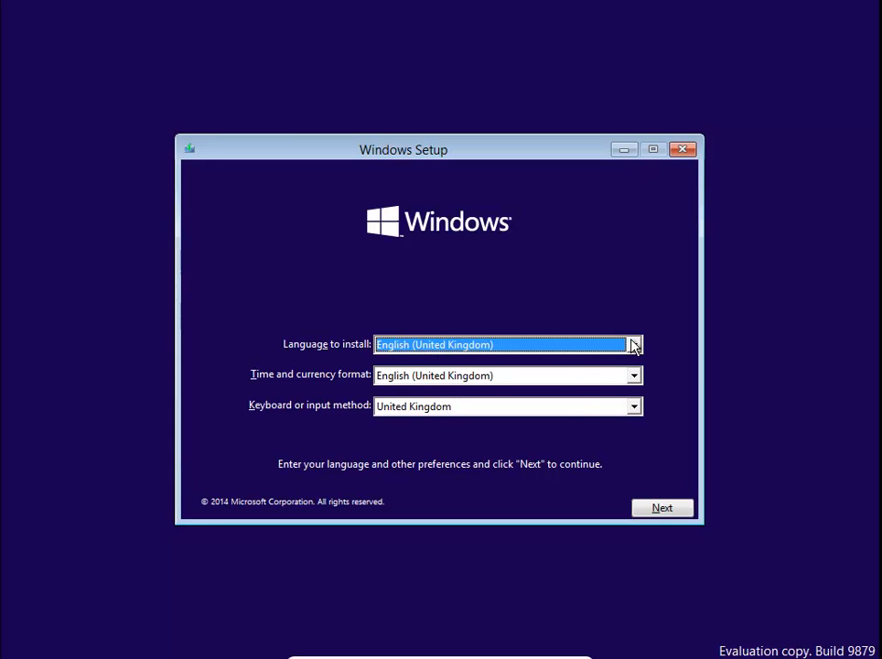
mouse_move(634, 301)
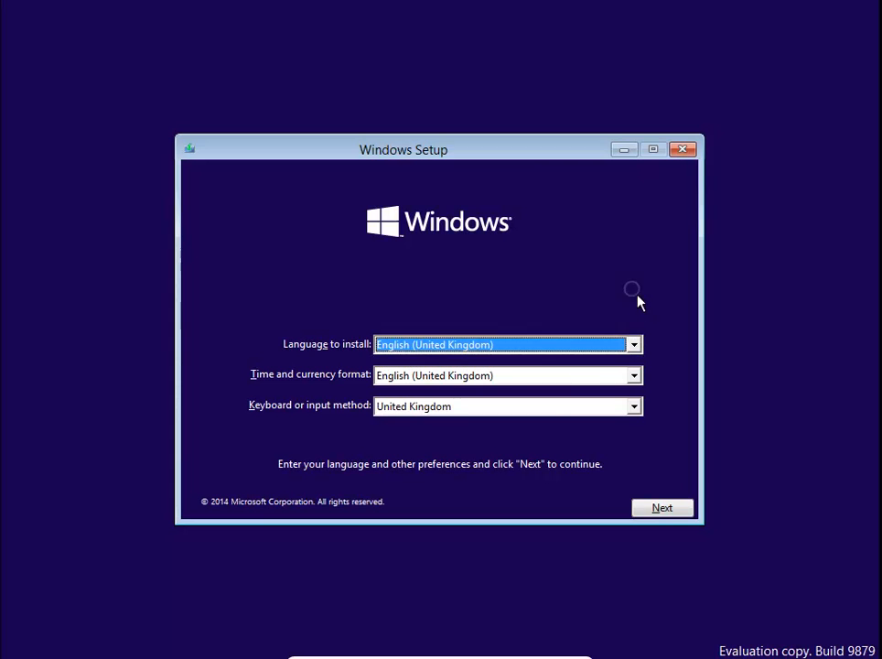
mouse_move(622, 422)
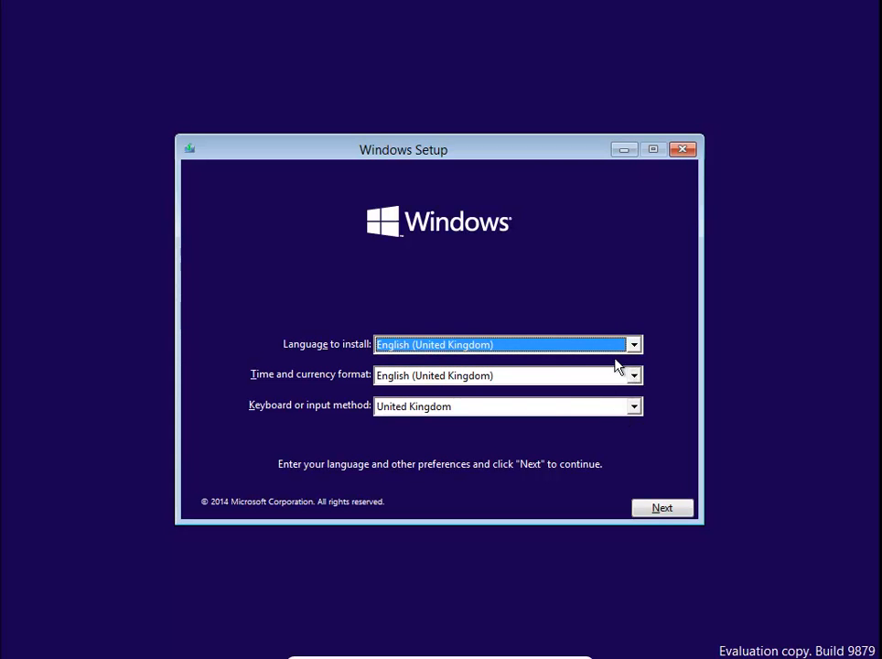
Step: Pick the United States-International keyboard layout and confirm the language preferences
click(633, 406)
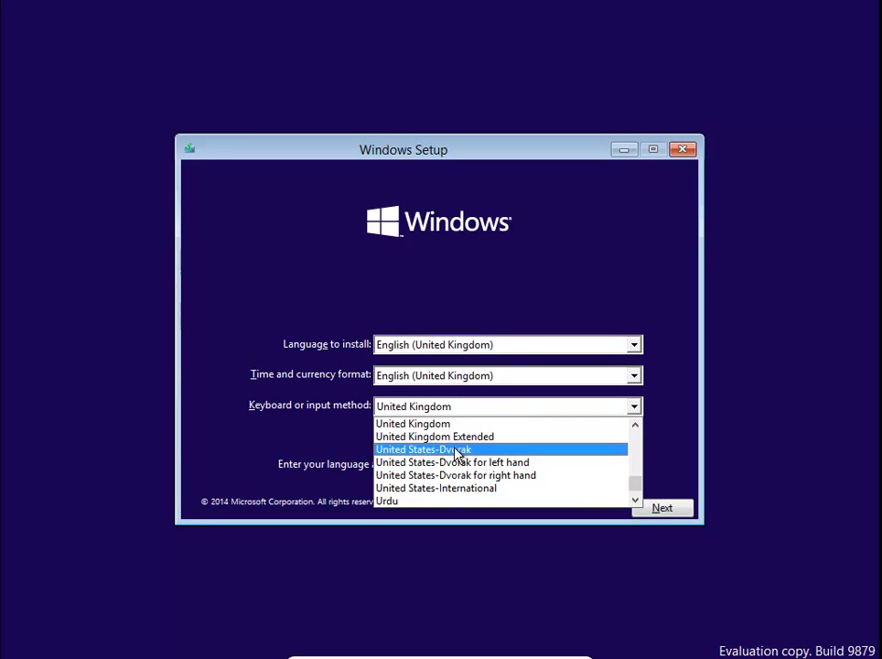
mouse_move(443, 487)
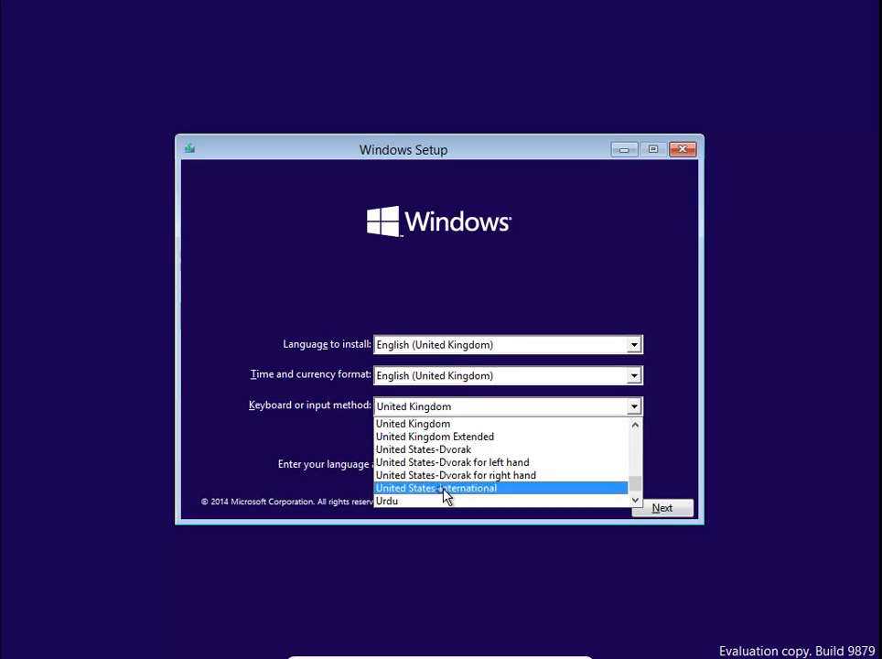
click(436, 488)
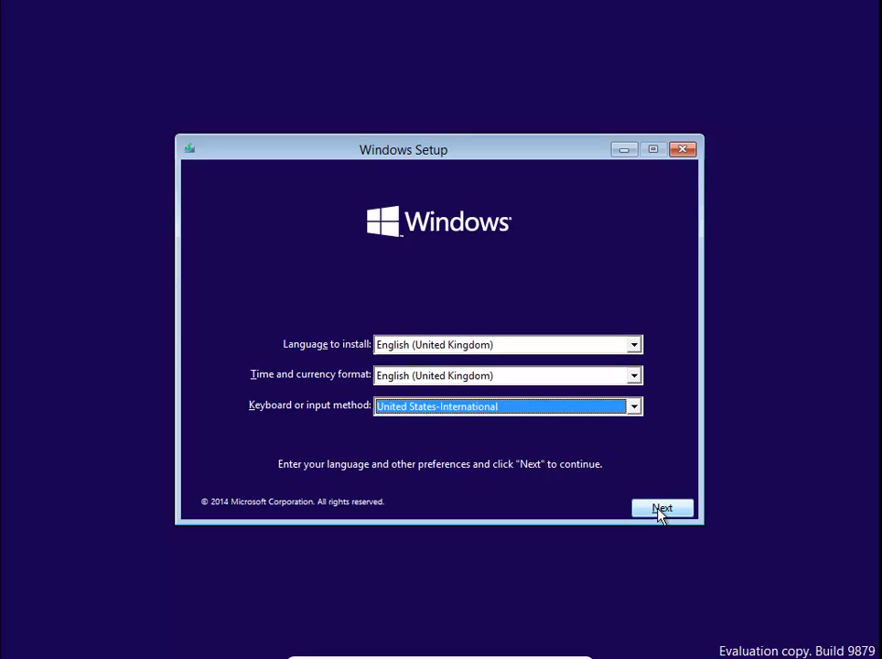
click(662, 508)
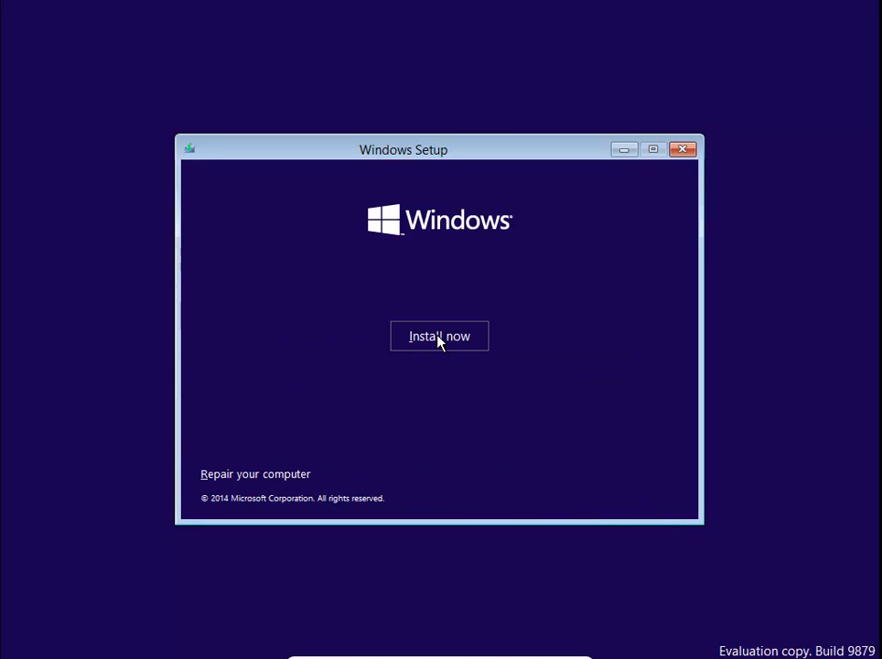
Step: Start Install now, accept the licence terms and continue
click(439, 335)
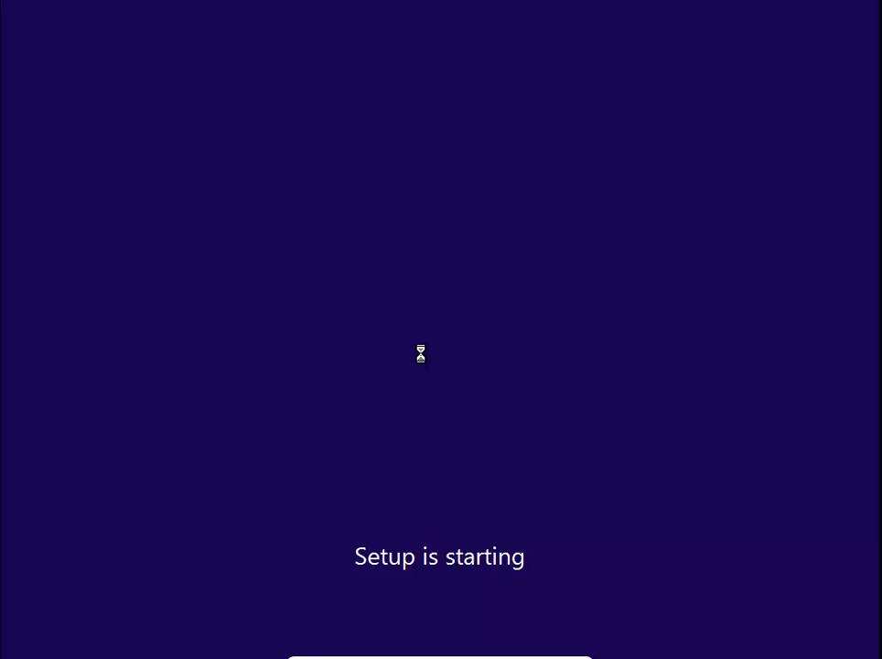
mouse_move(258, 443)
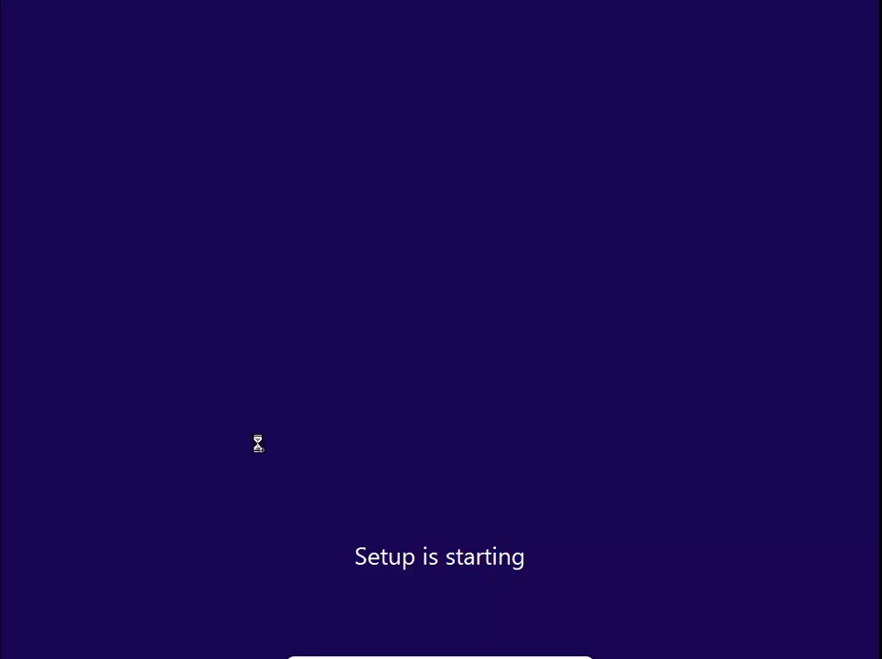
mouse_move(454, 360)
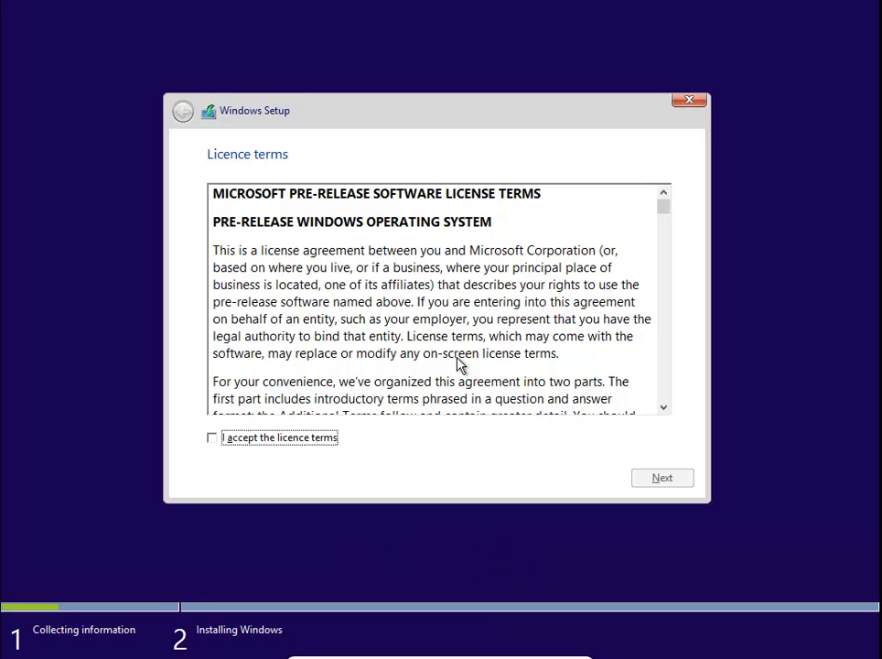
mouse_move(210, 467)
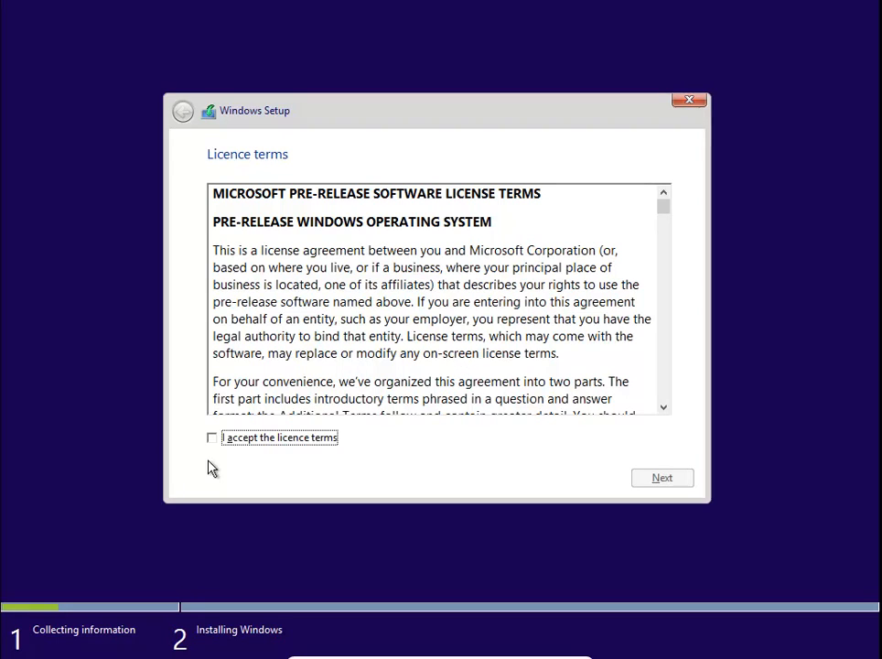
click(211, 438)
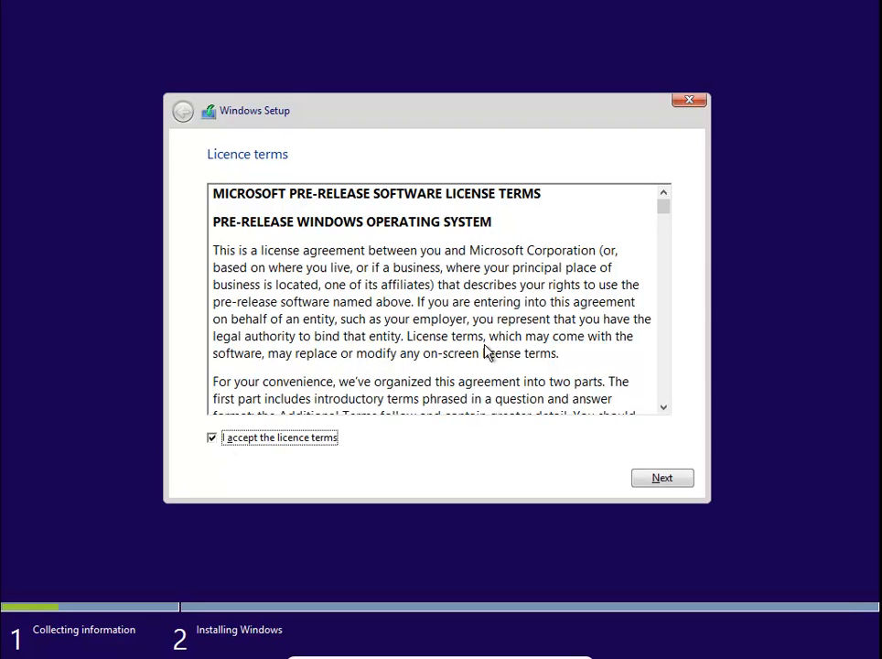
click(662, 477)
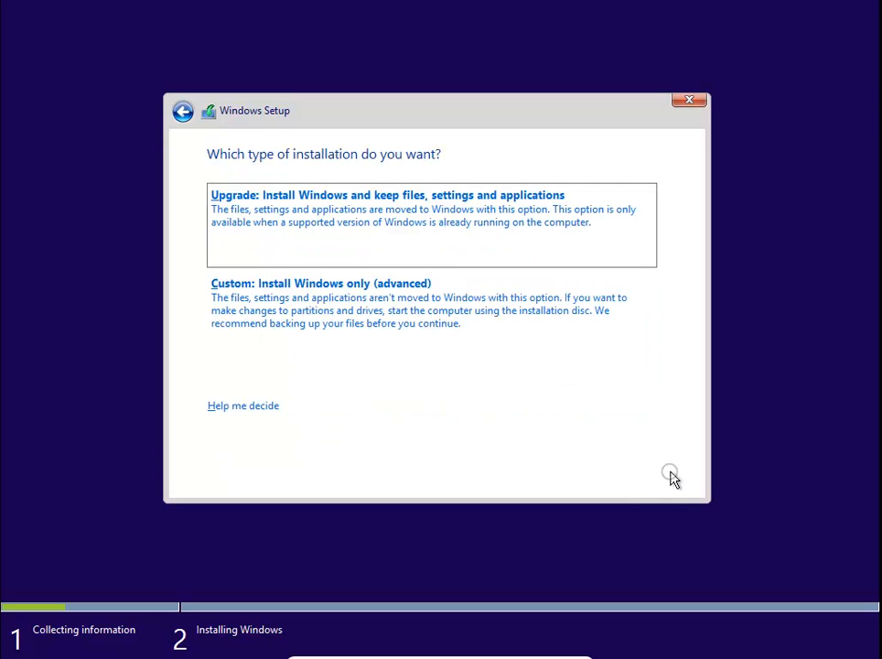
mouse_move(379, 231)
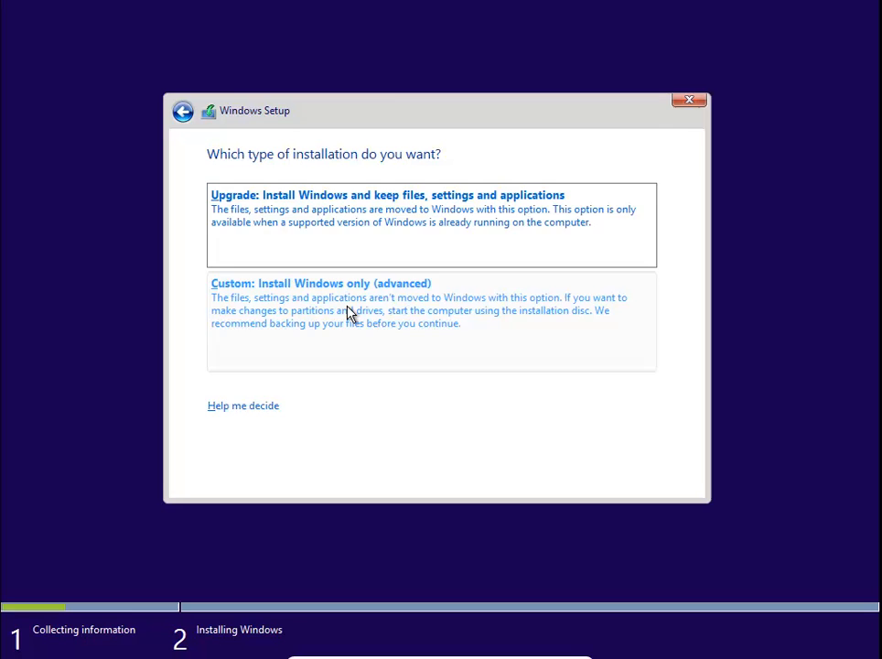
Step: Choose Custom install and create a full 46080 MB partition, accepting extra system partitions
click(321, 283)
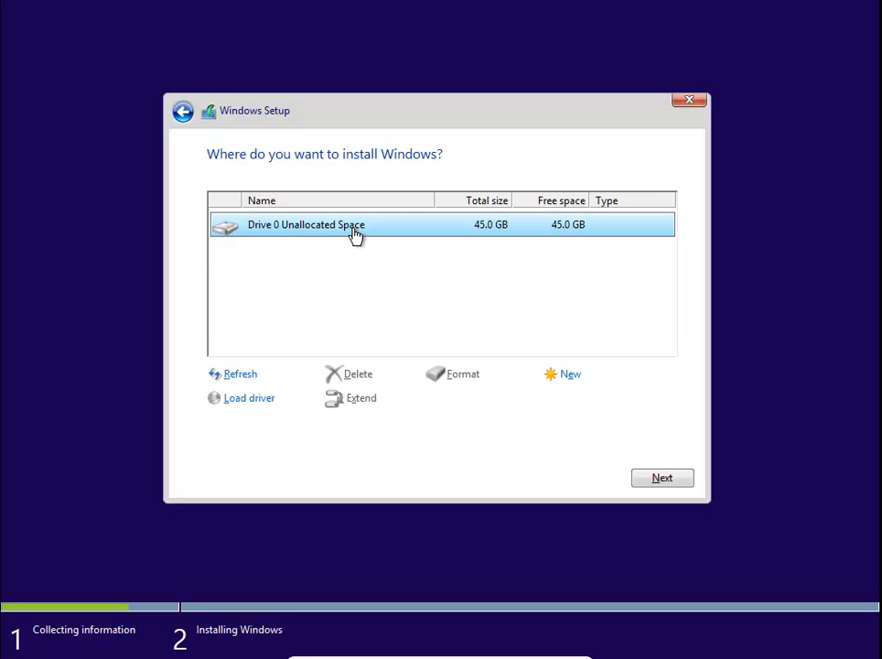
mouse_move(482, 237)
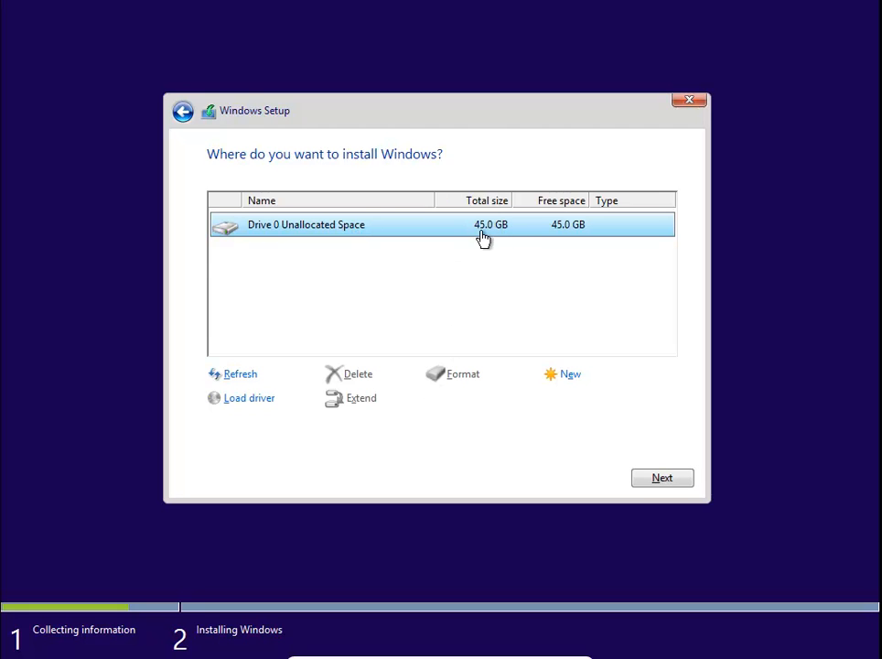
mouse_move(492, 264)
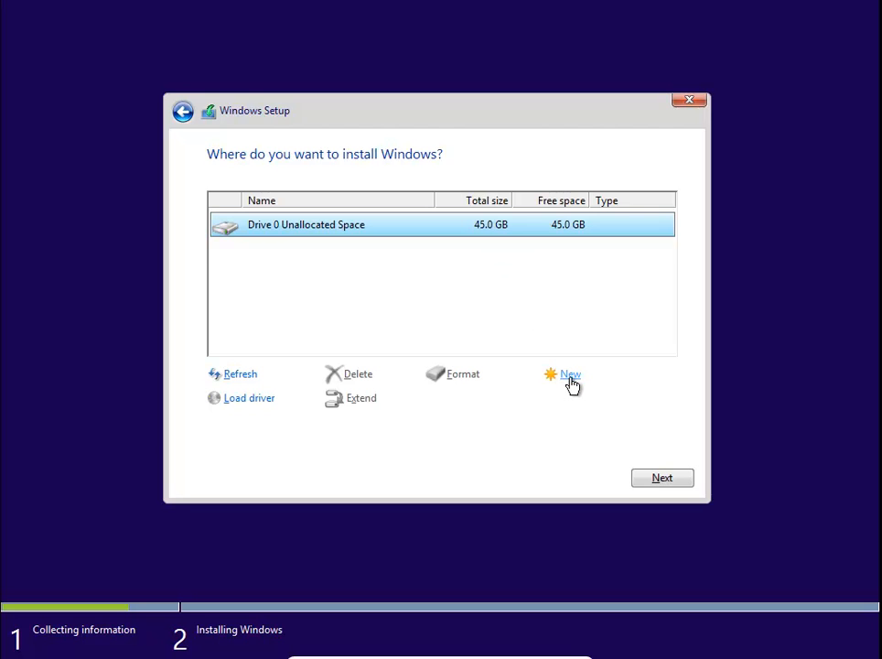
click(570, 374)
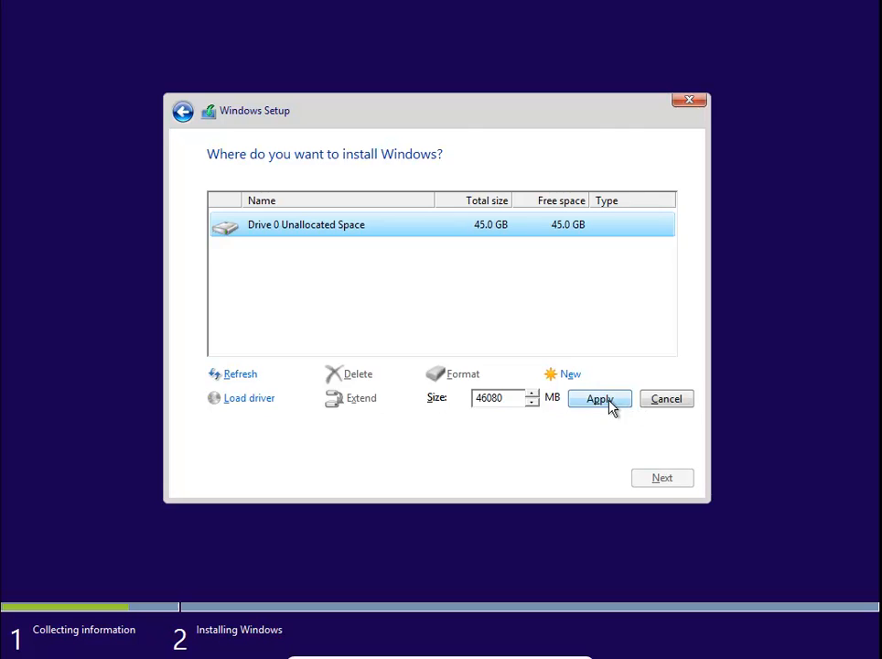
click(598, 398)
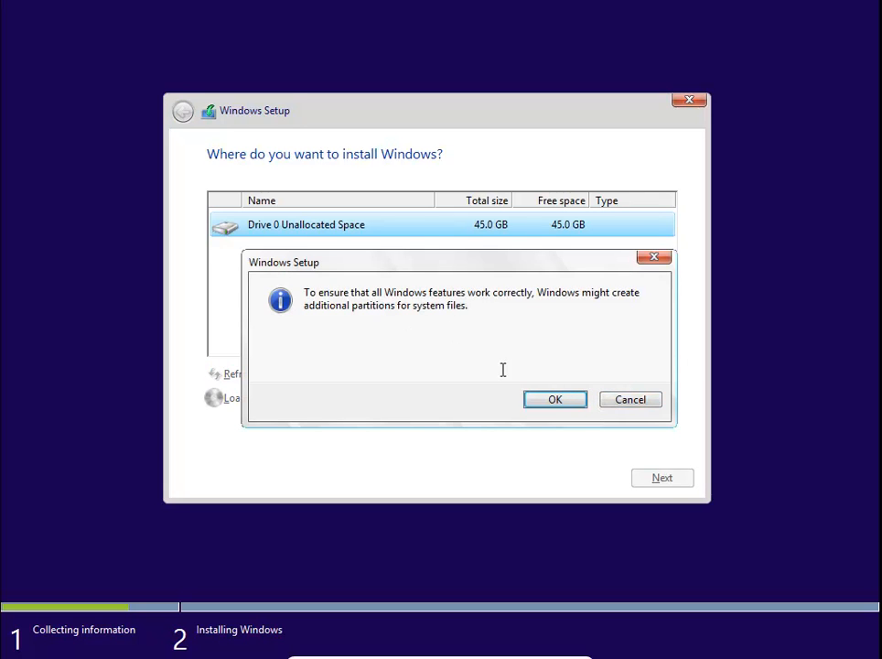
click(555, 399)
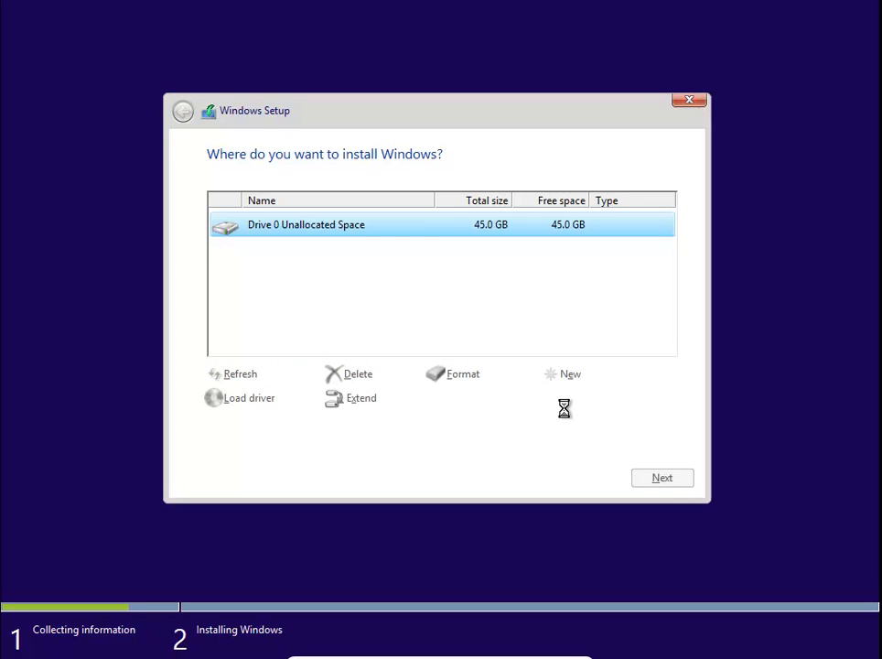
click(570, 374)
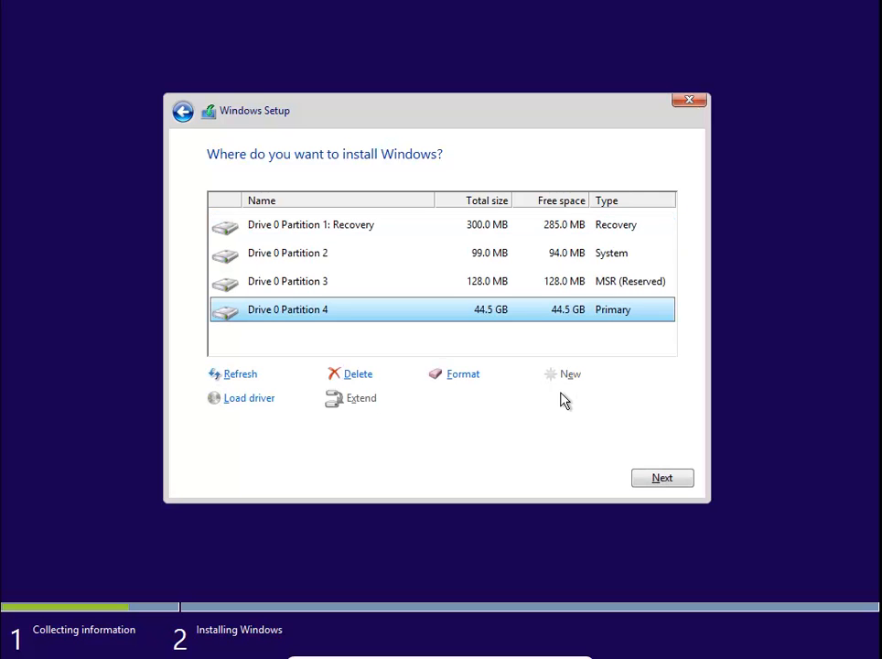
mouse_move(343, 252)
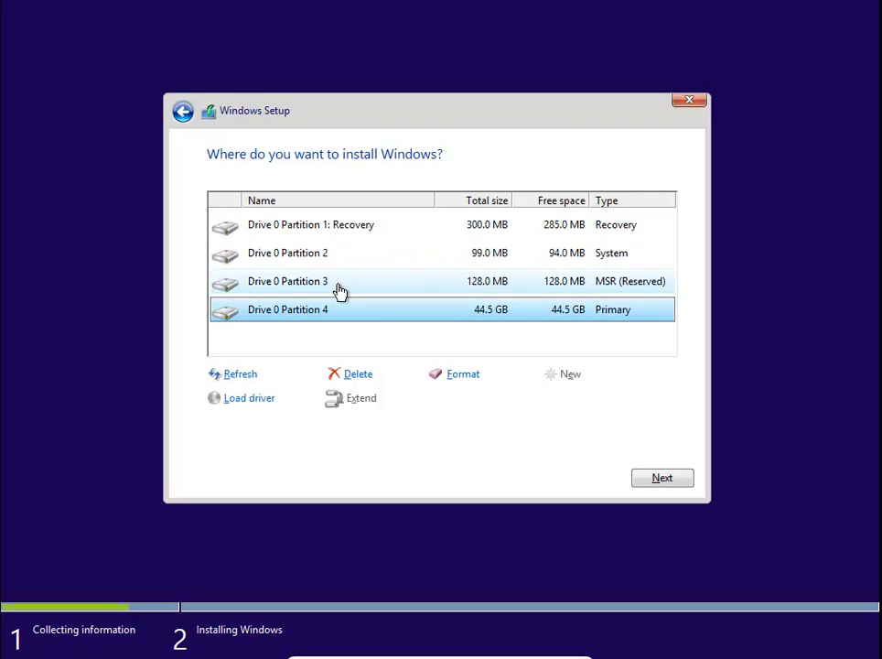
mouse_move(373, 315)
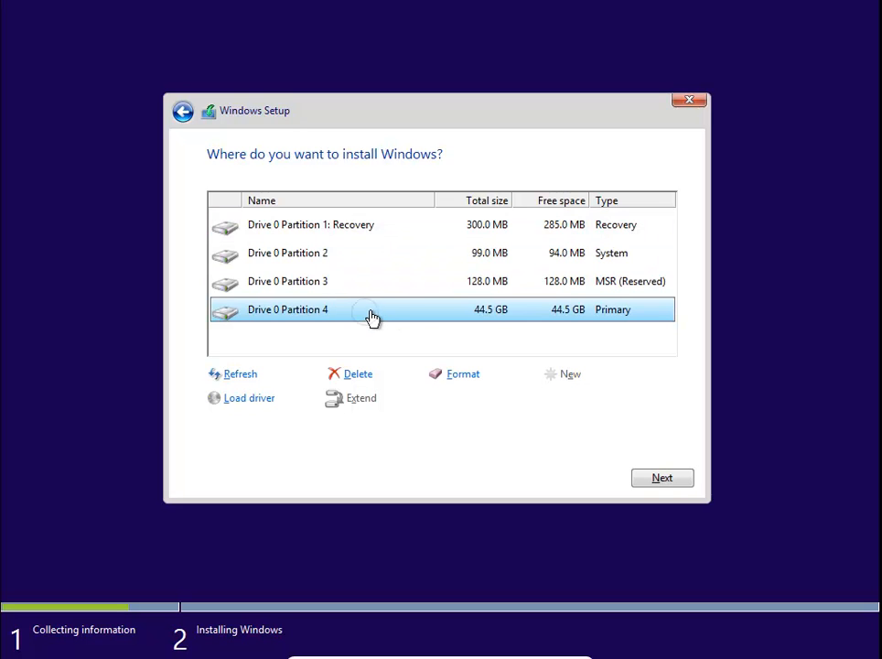
mouse_move(638, 470)
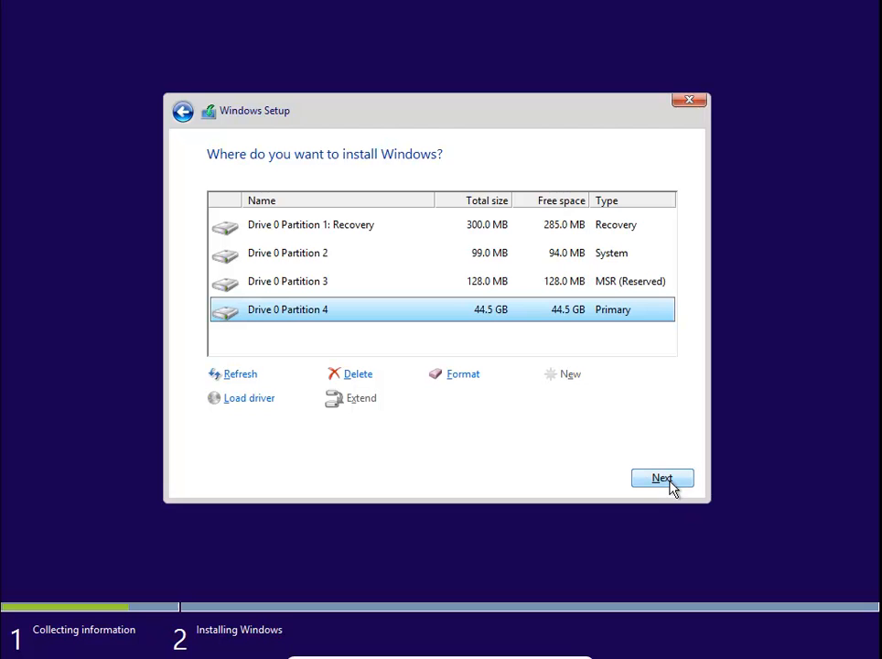
mouse_move(635, 253)
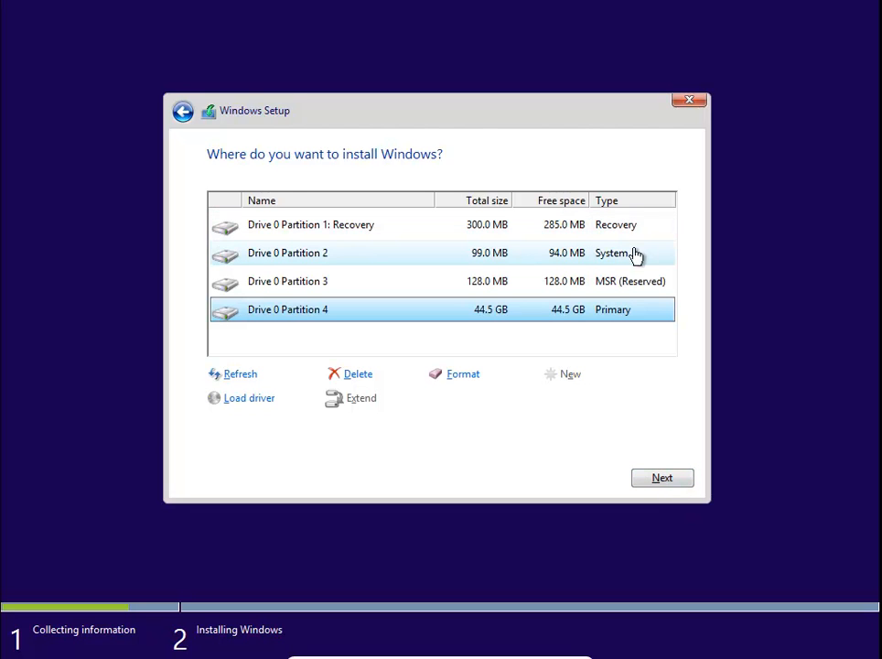
mouse_move(662, 477)
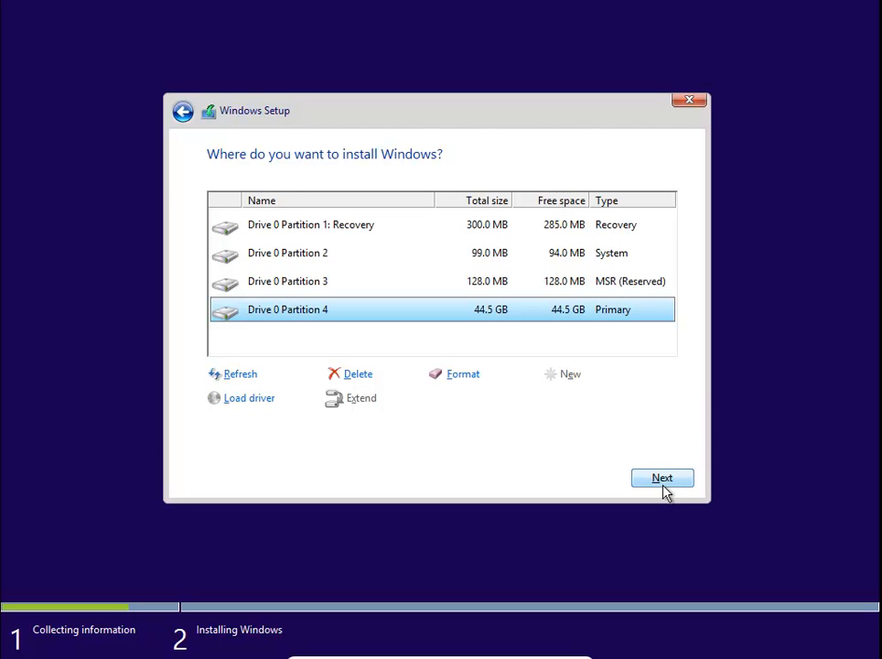
Step: Begin installing Windows onto the 44.5 GB Primary Partition 4
click(662, 477)
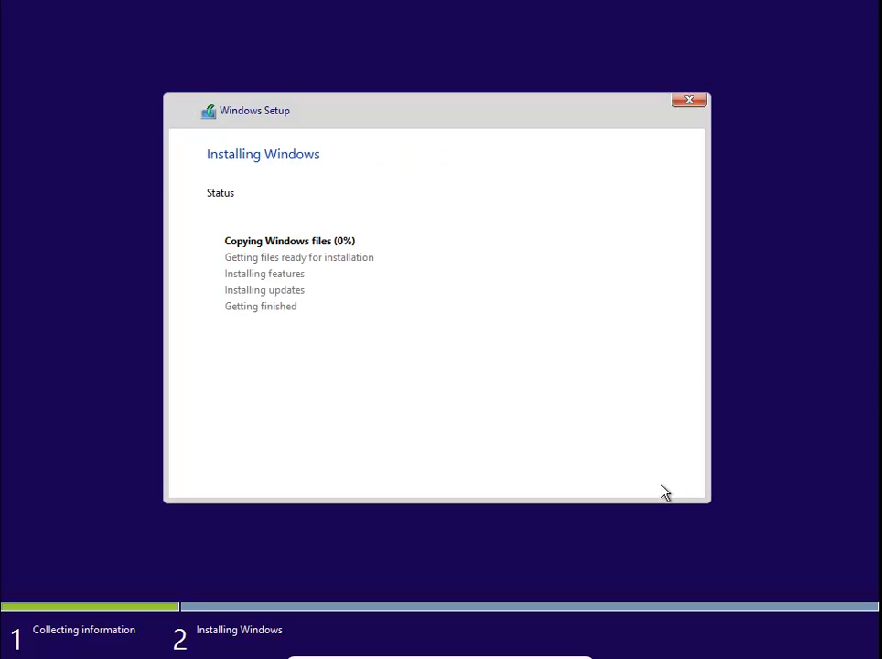
mouse_move(261, 438)
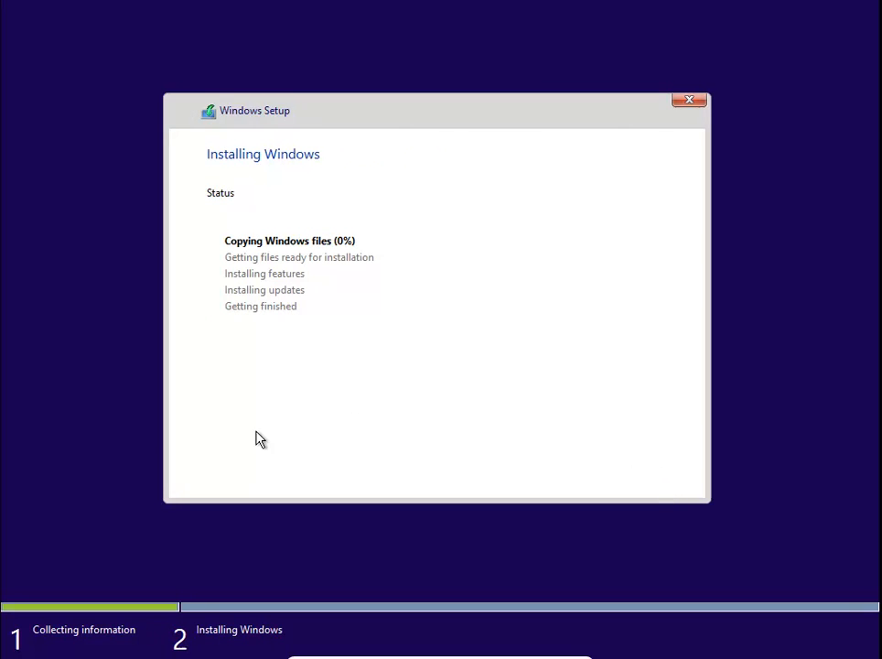
mouse_move(376, 254)
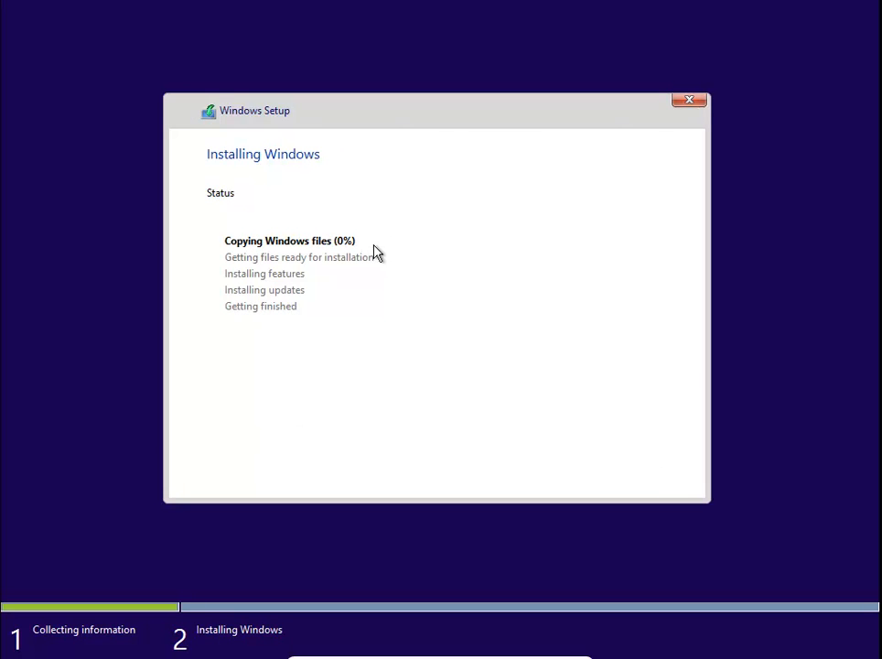
mouse_move(411, 270)
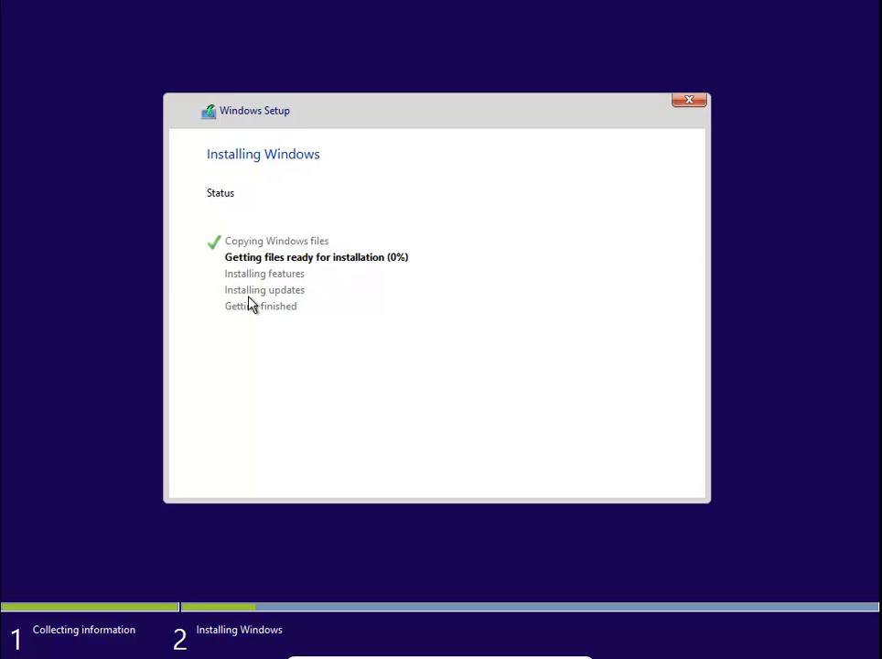
mouse_move(207, 259)
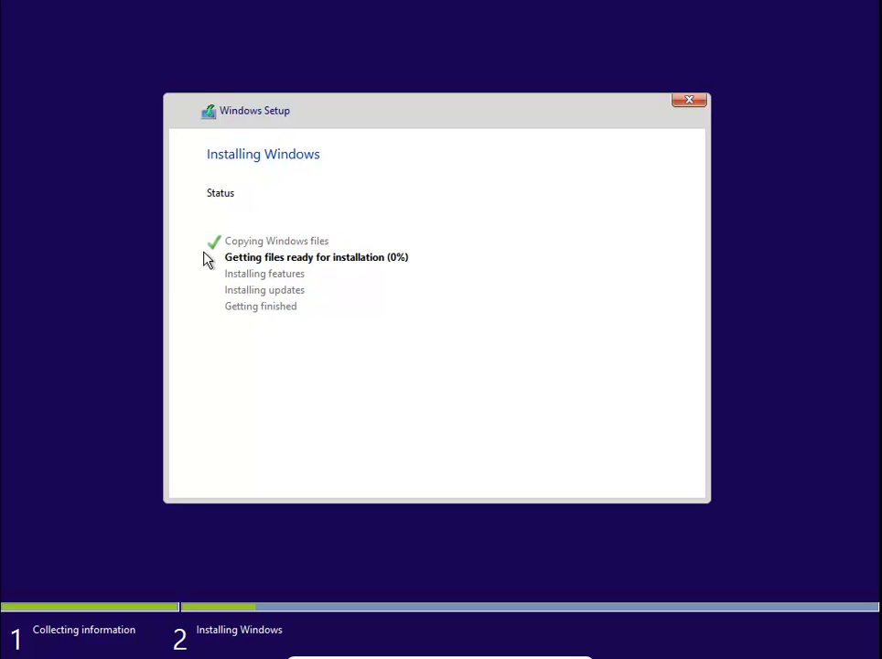
mouse_move(265, 337)
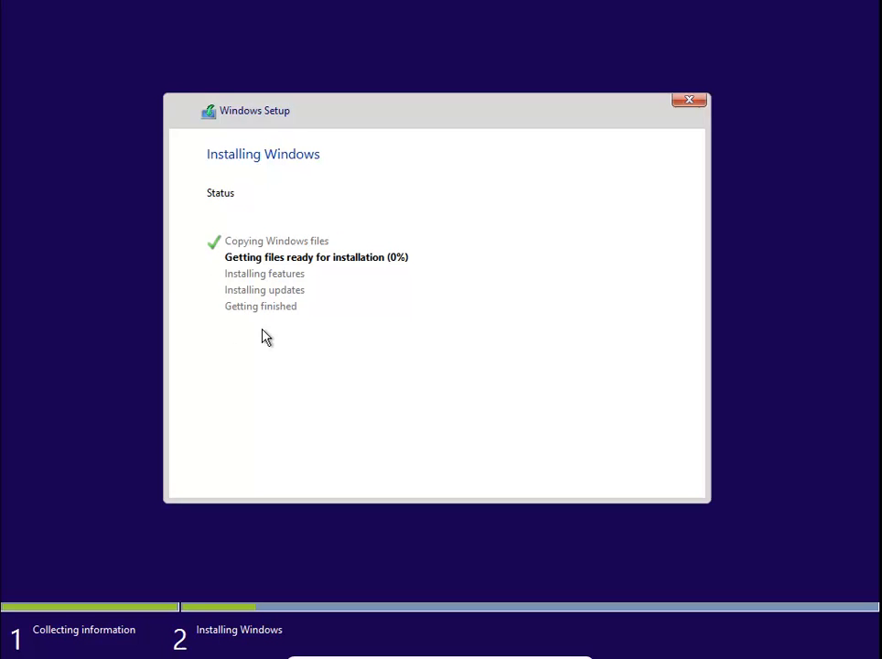
mouse_move(307, 308)
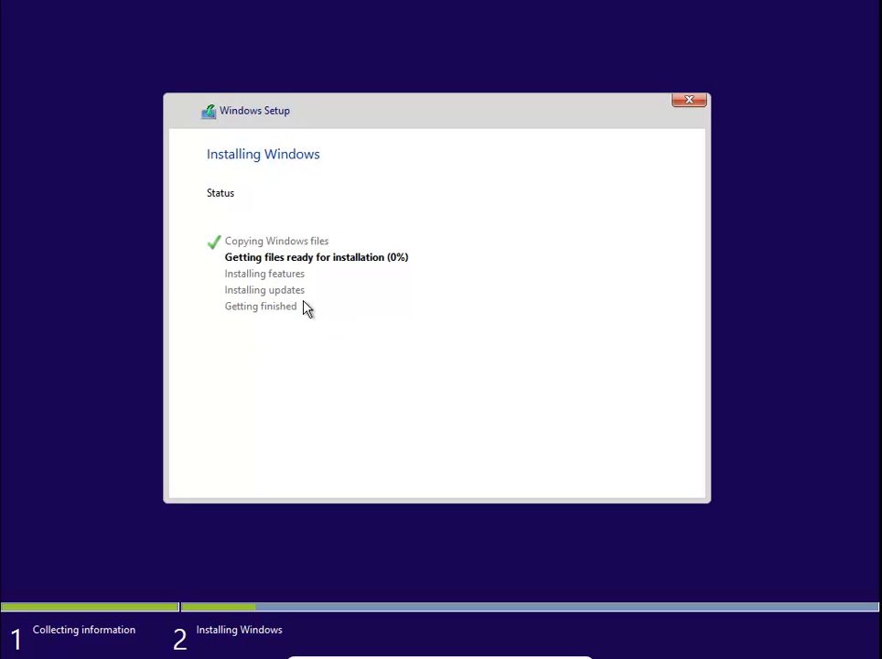
mouse_move(195, 318)
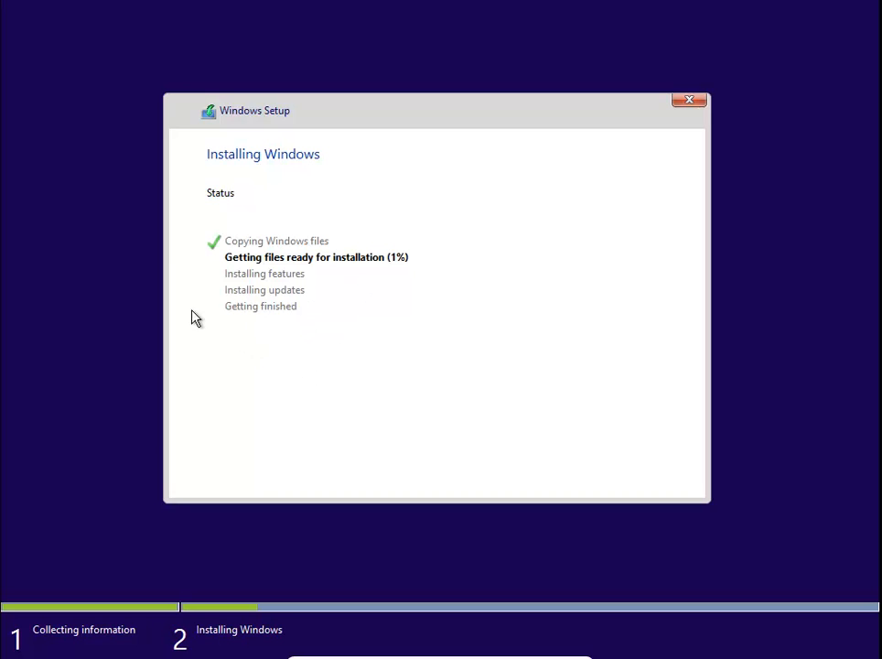
mouse_move(444, 285)
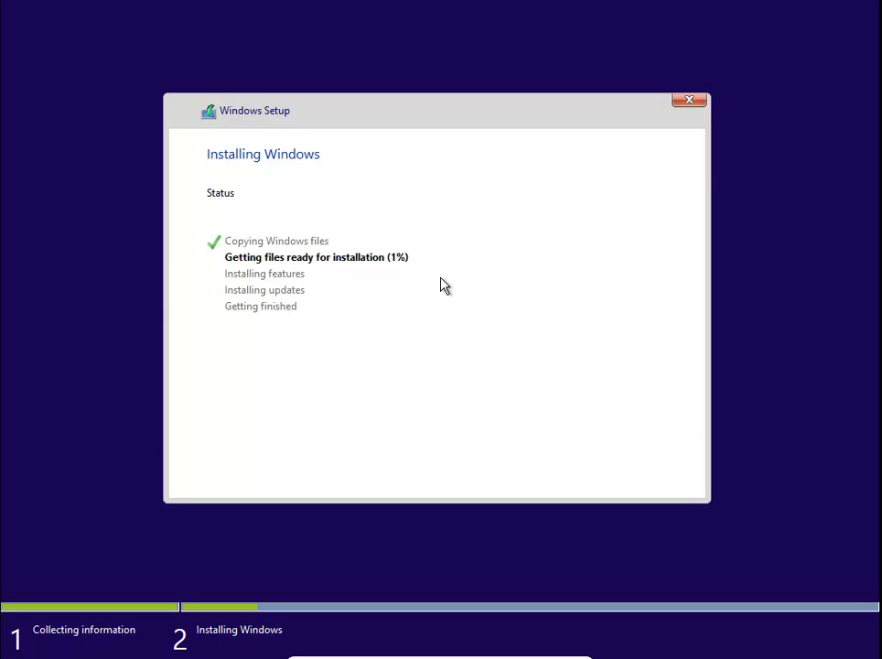
mouse_move(429, 282)
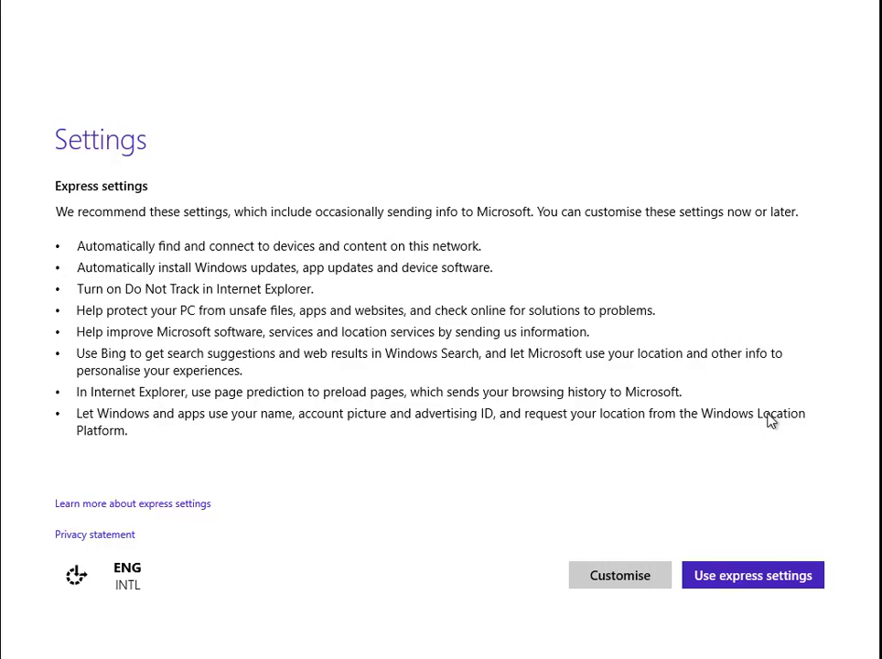
mouse_move(760, 584)
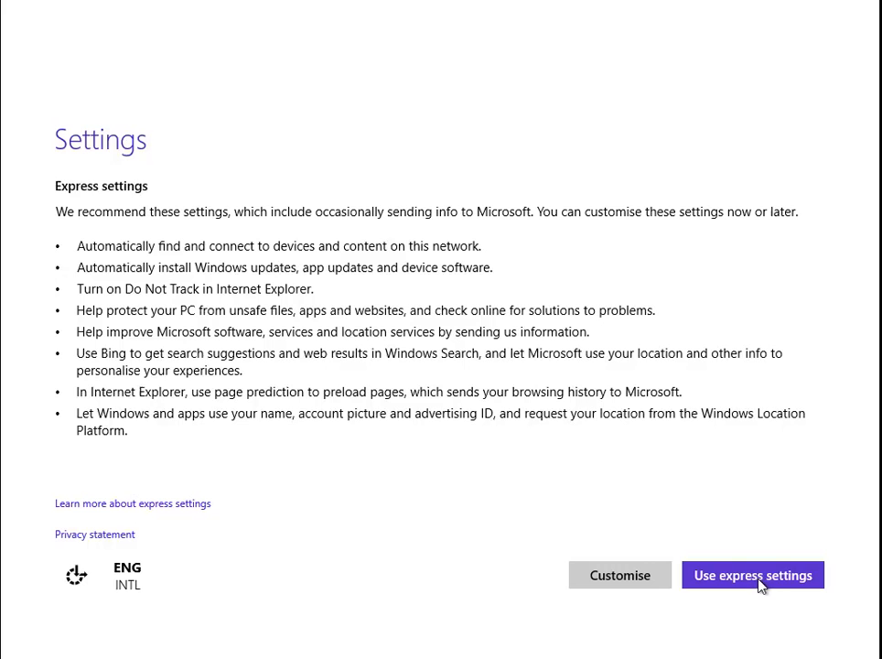
mouse_move(619, 574)
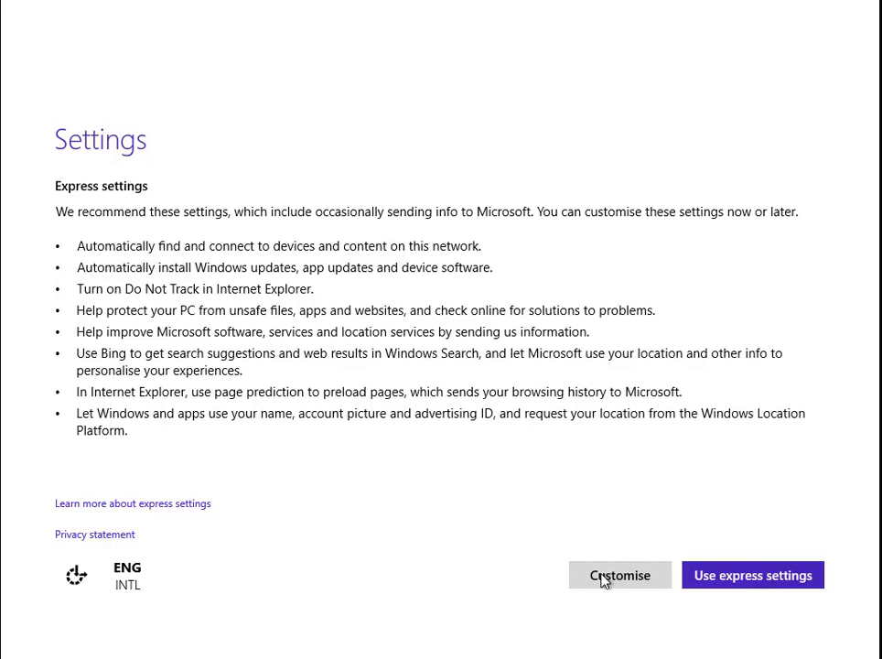
mouse_move(581, 449)
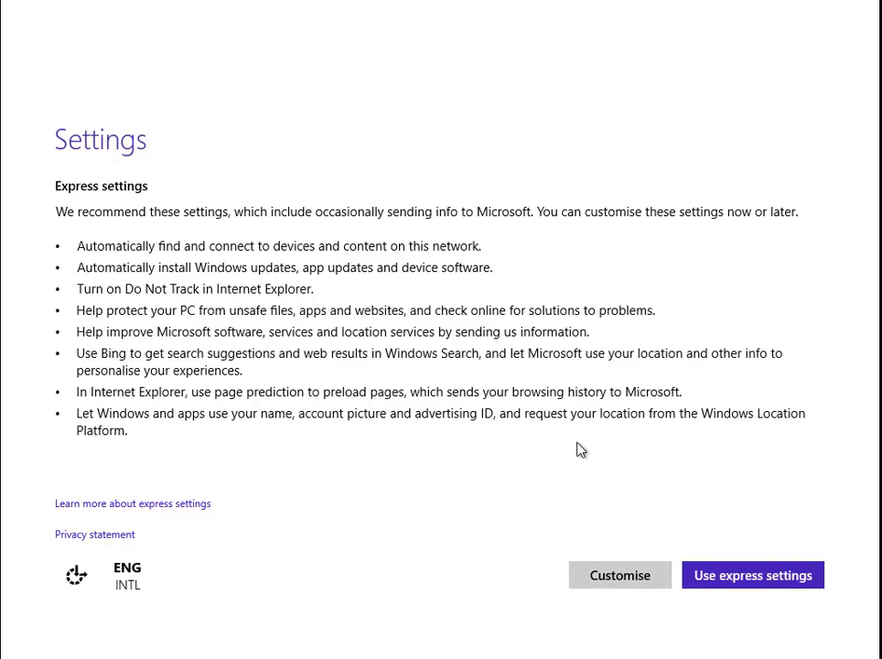
mouse_move(144, 351)
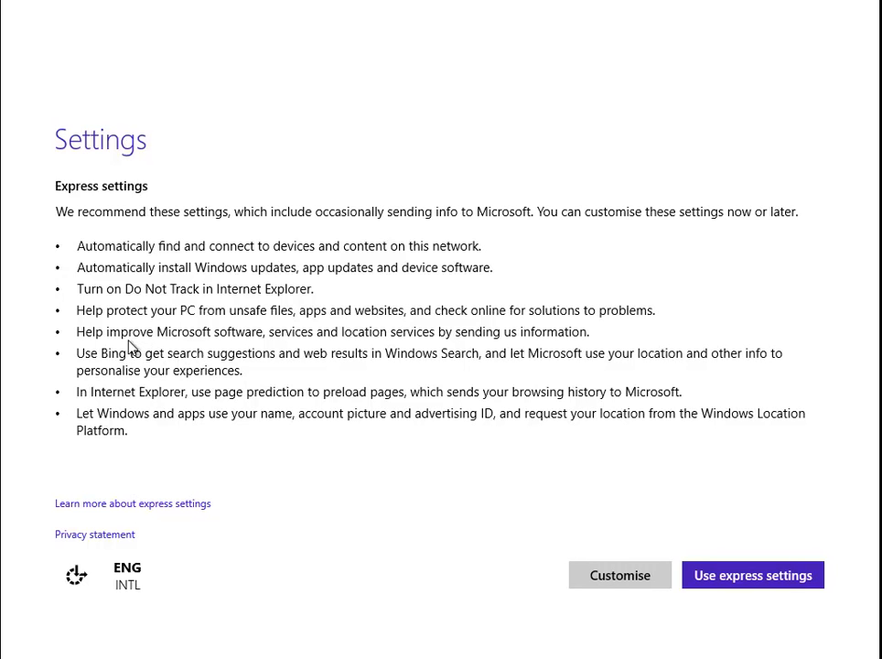
mouse_move(245, 352)
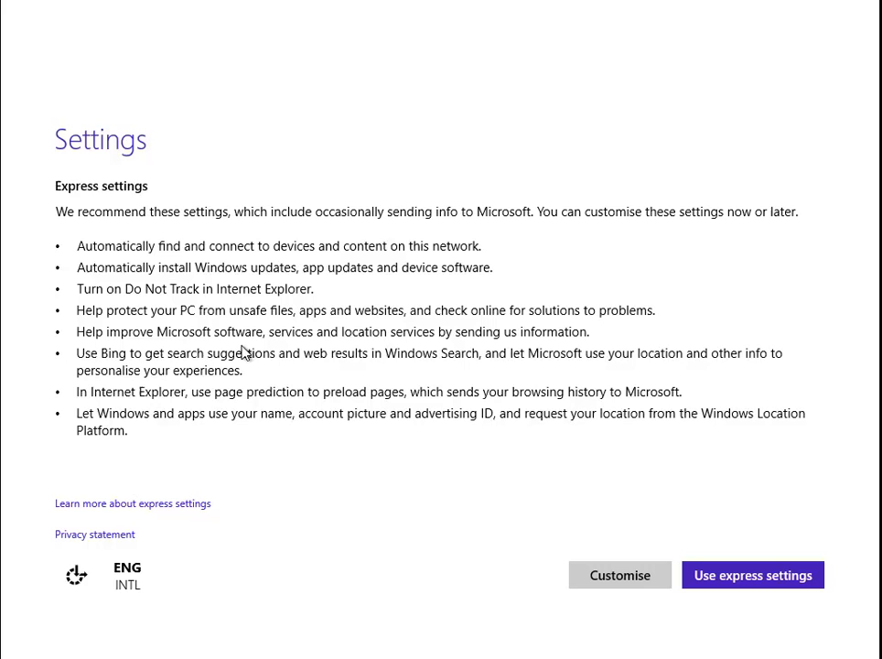
mouse_move(388, 345)
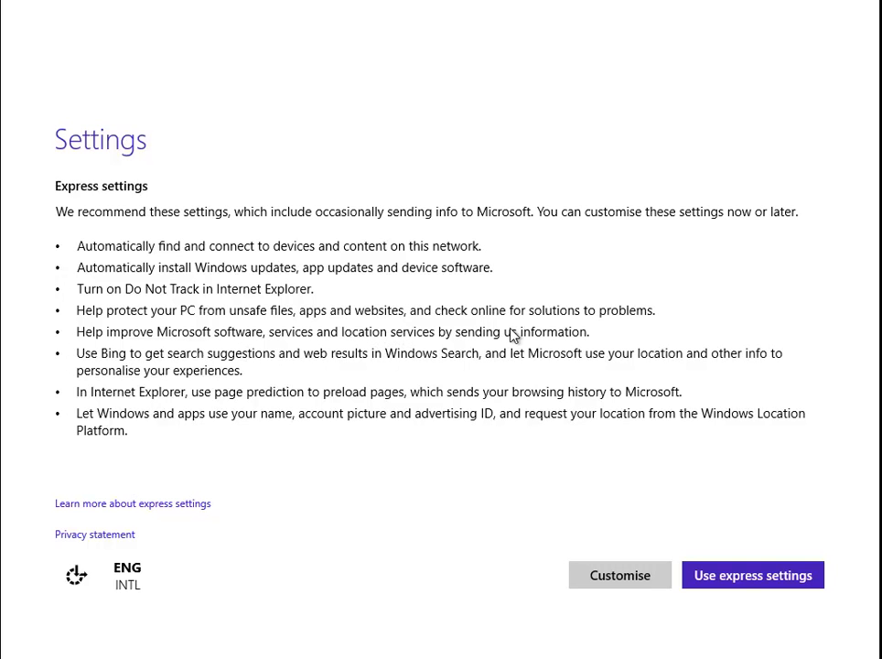
mouse_move(334, 359)
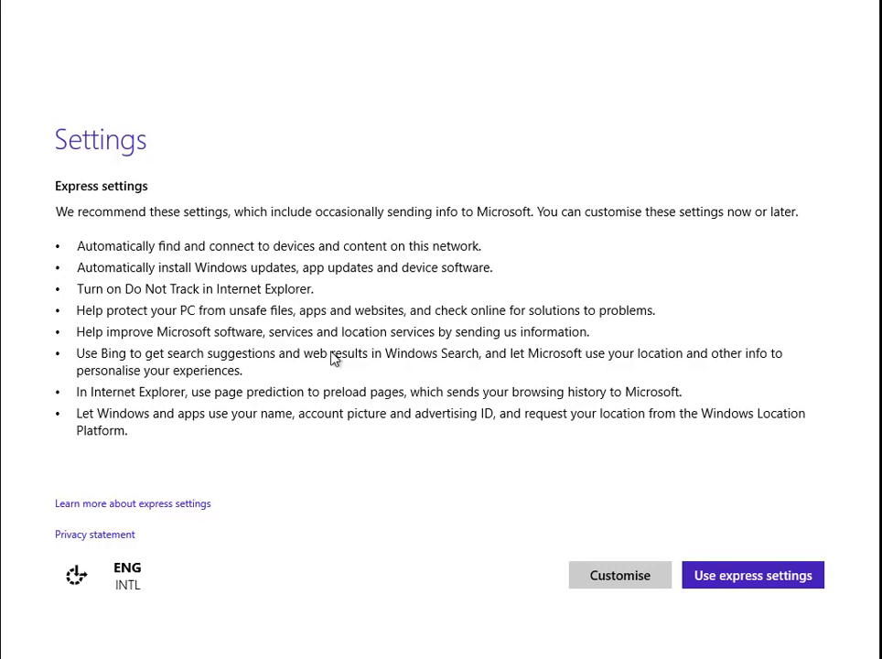
mouse_move(208, 366)
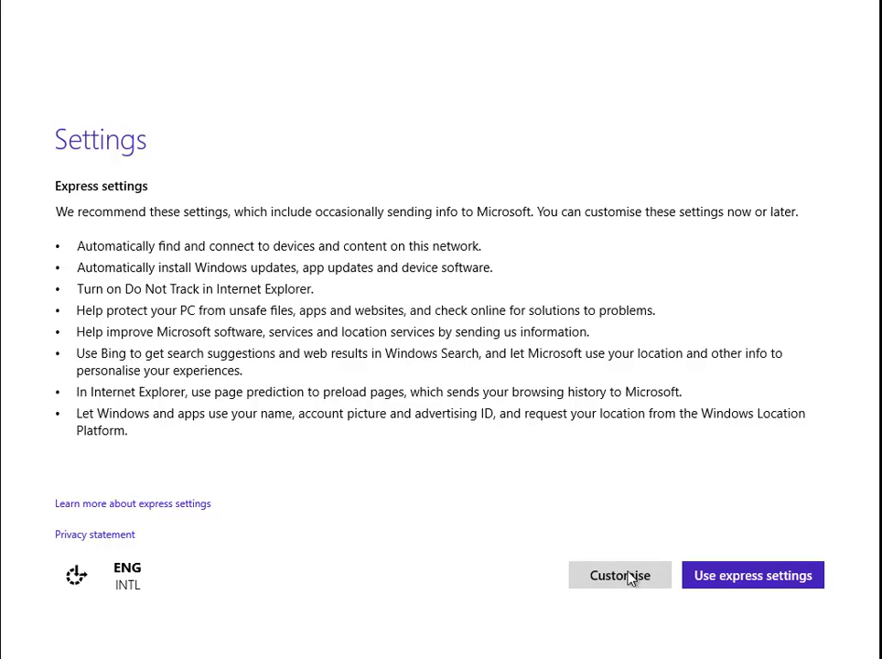
Step: Choose Customise instead of the recommended express settings
click(619, 575)
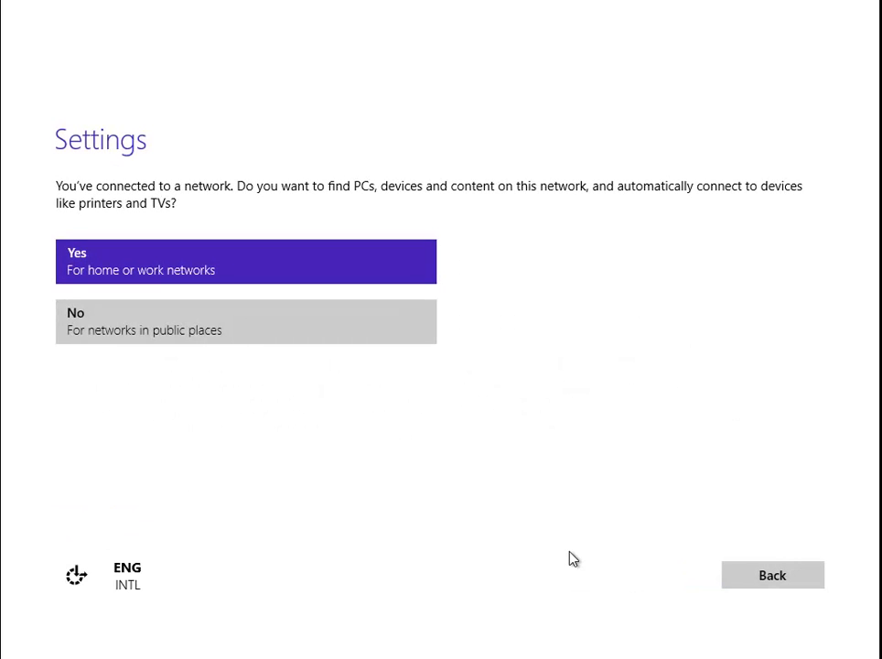
mouse_move(540, 327)
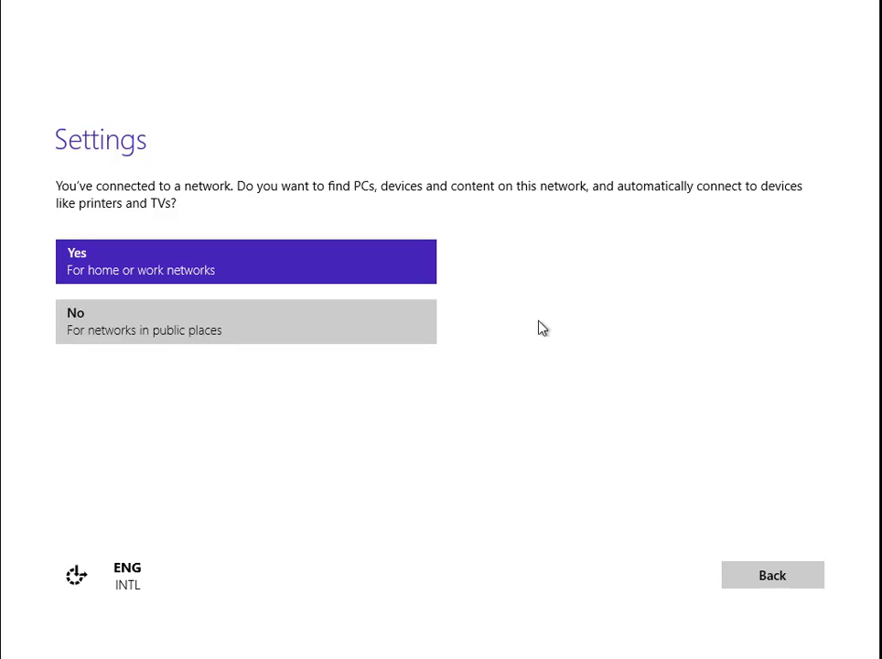
mouse_move(144, 264)
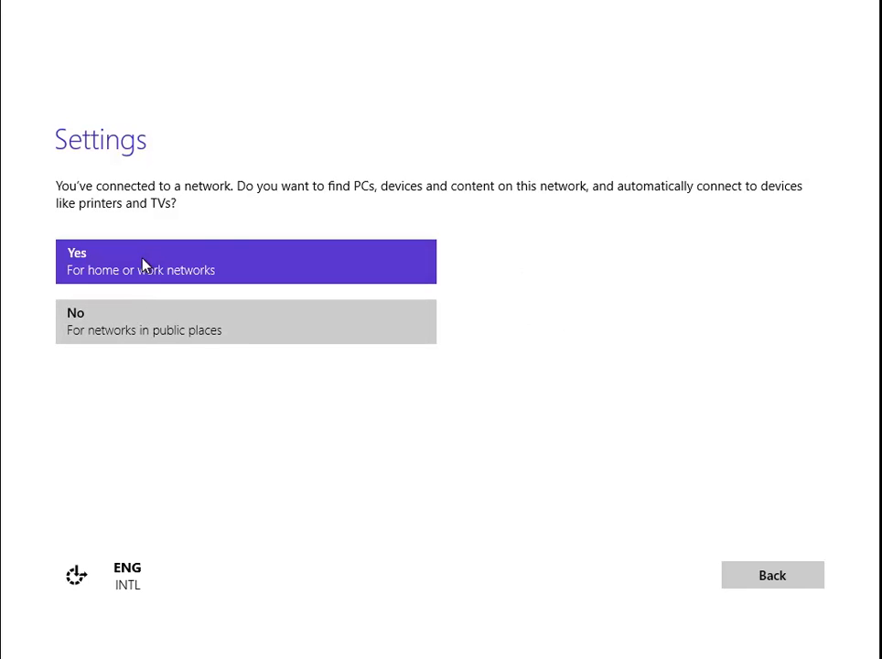
mouse_move(134, 276)
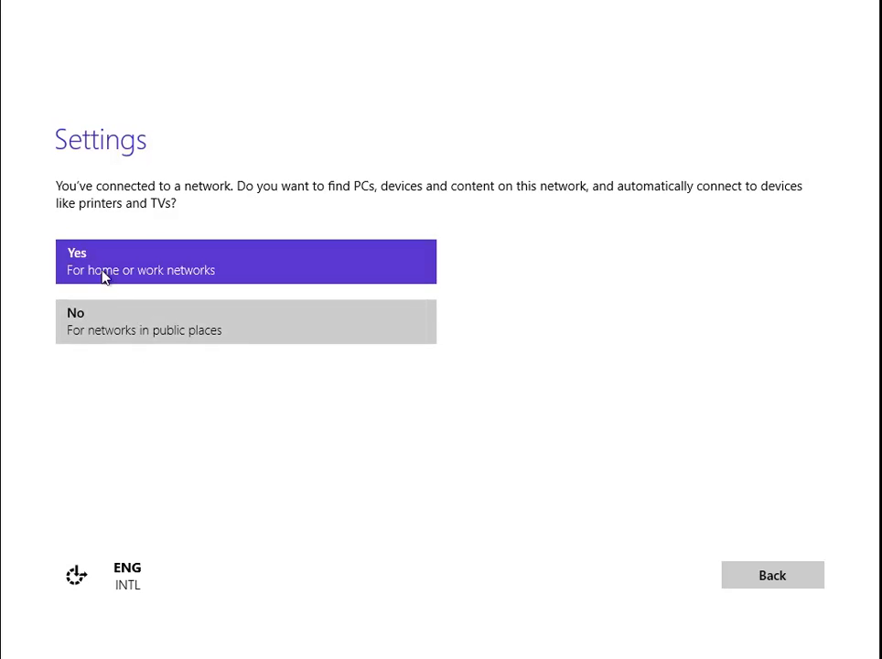
Step: Enable network sharing with 'Yes – For home or work networks'
click(246, 261)
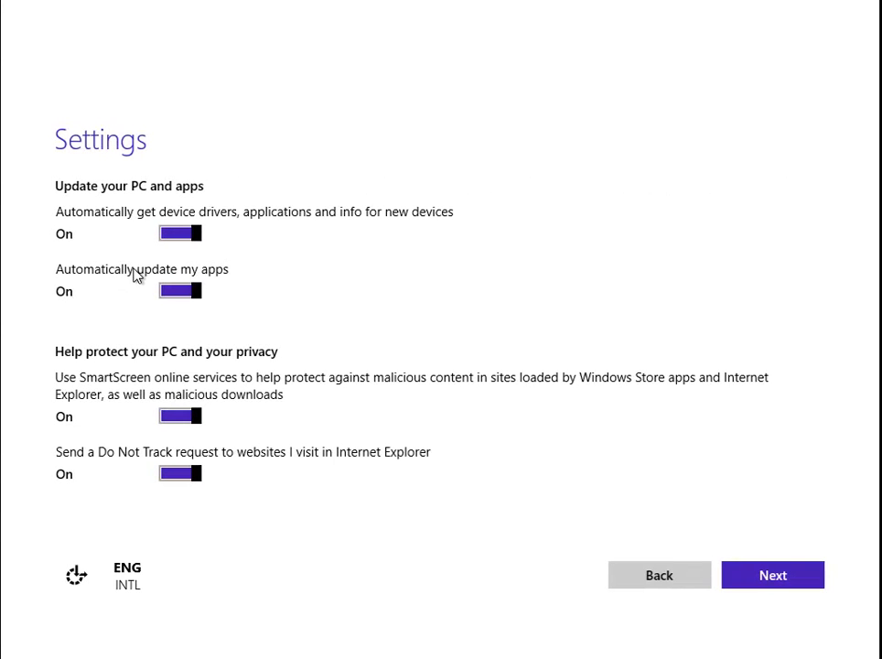
mouse_move(128, 218)
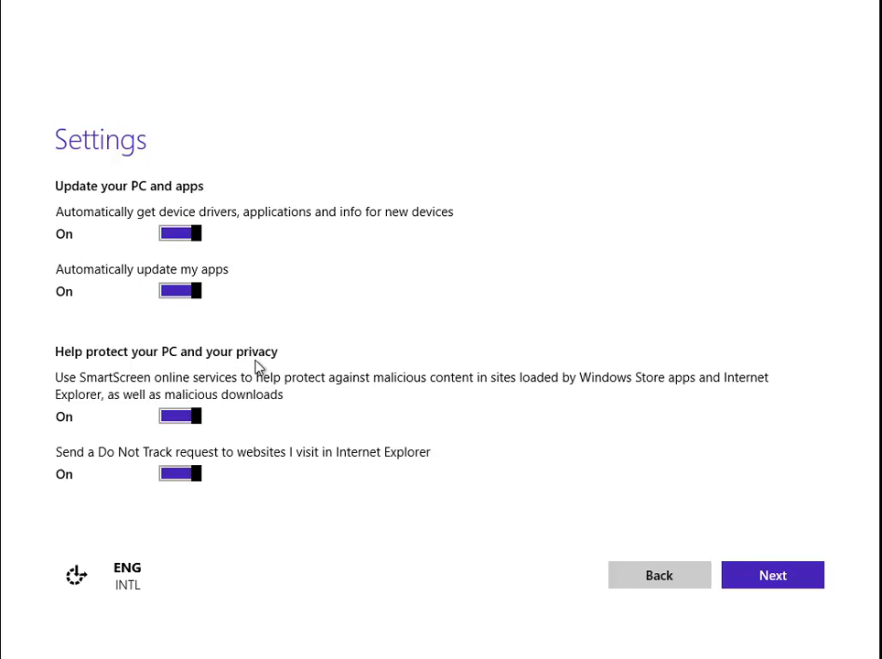
mouse_move(289, 402)
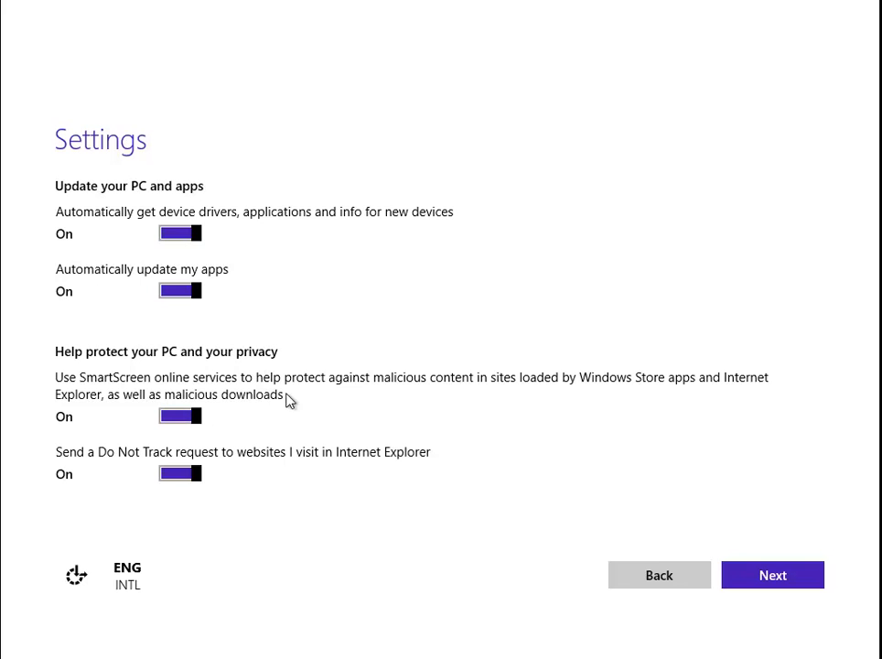
mouse_move(135, 475)
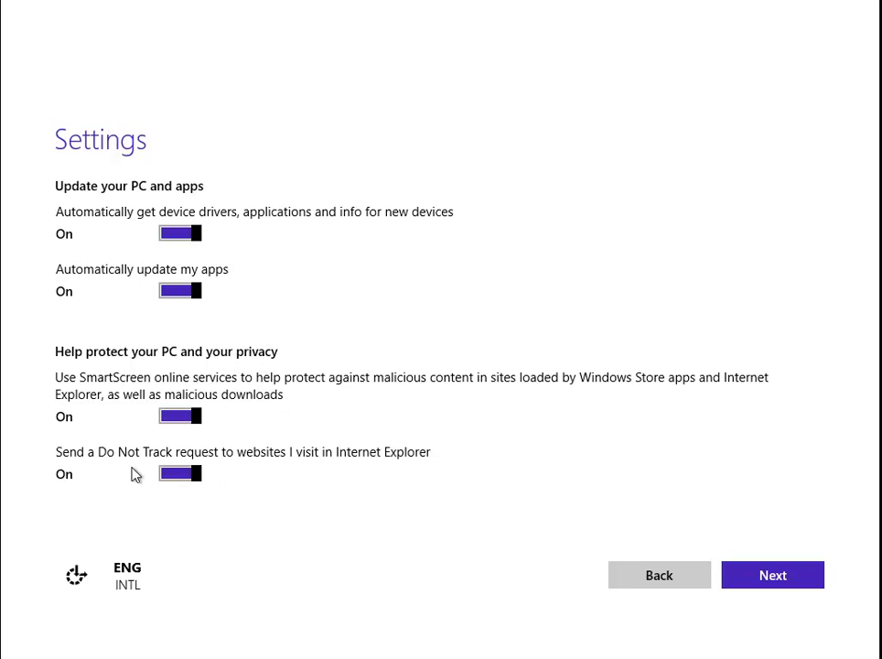
mouse_move(334, 467)
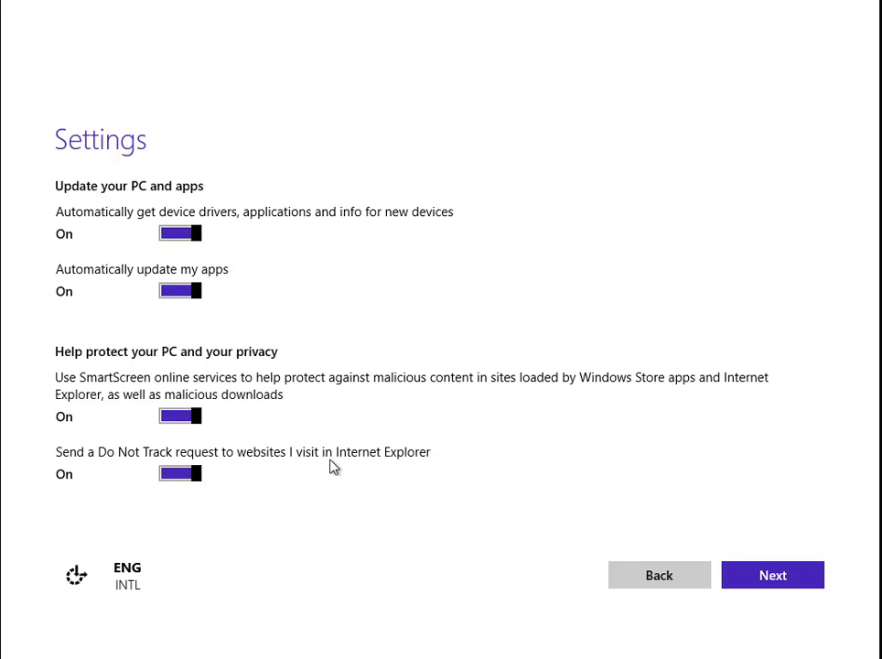
mouse_move(192, 473)
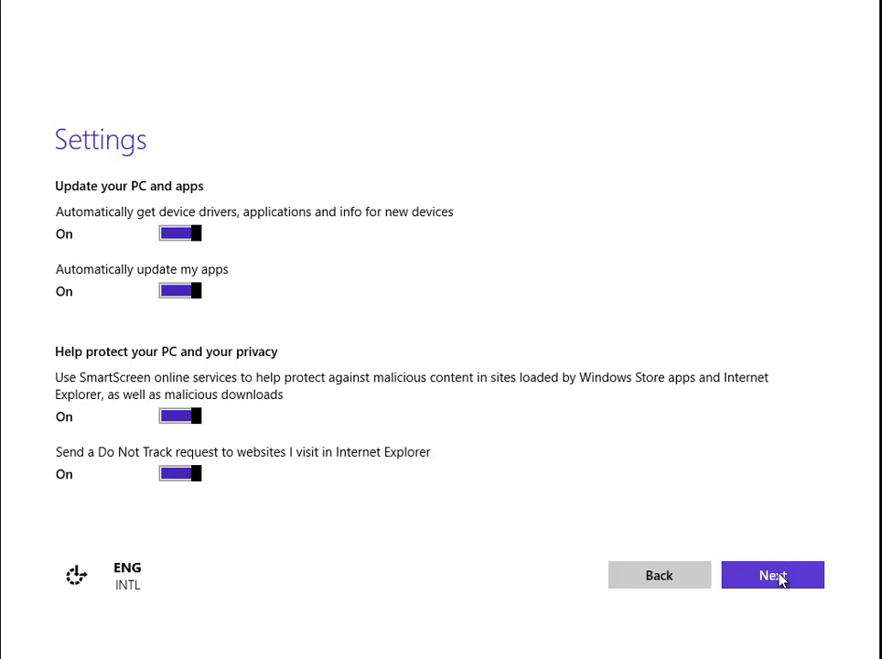
mouse_move(747, 567)
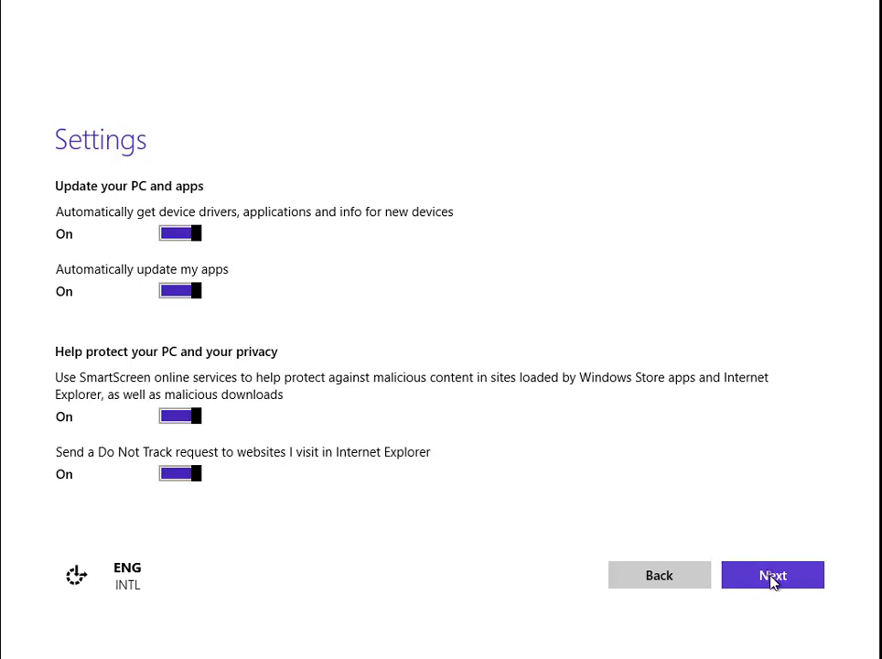
Step: Accept automatic updates, SmartScreen and Do Not Track, all left on
click(772, 575)
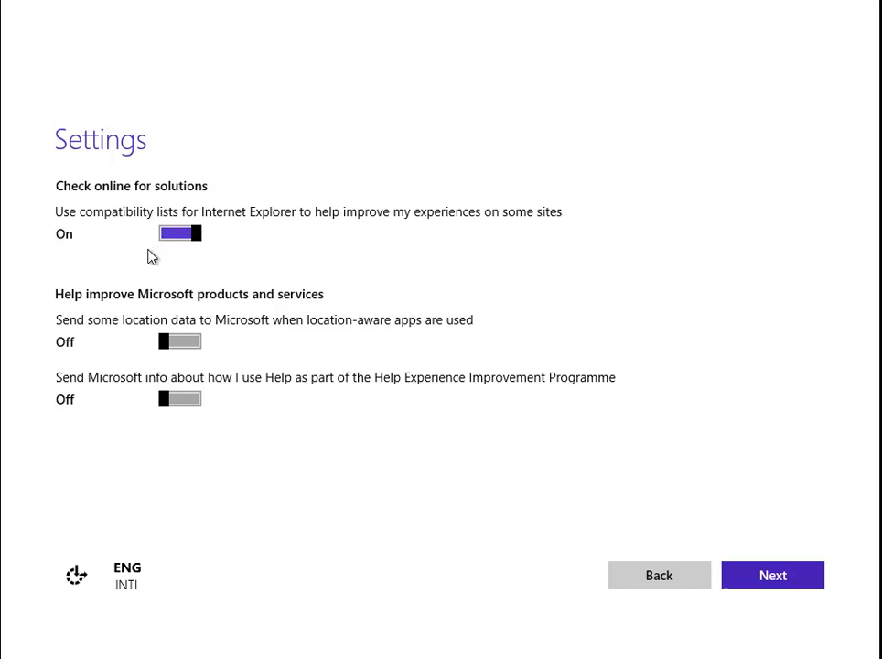
mouse_move(208, 293)
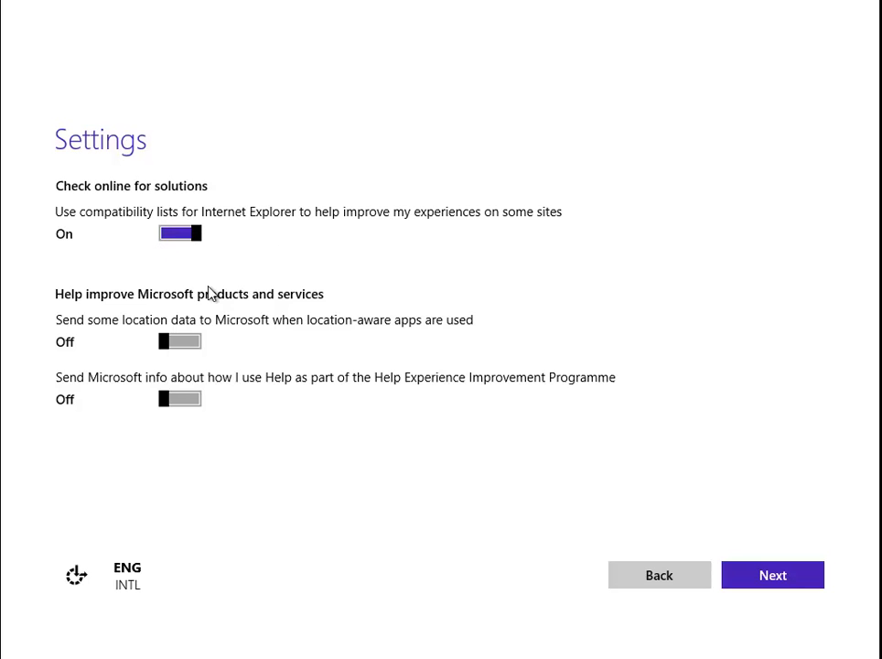
mouse_move(247, 346)
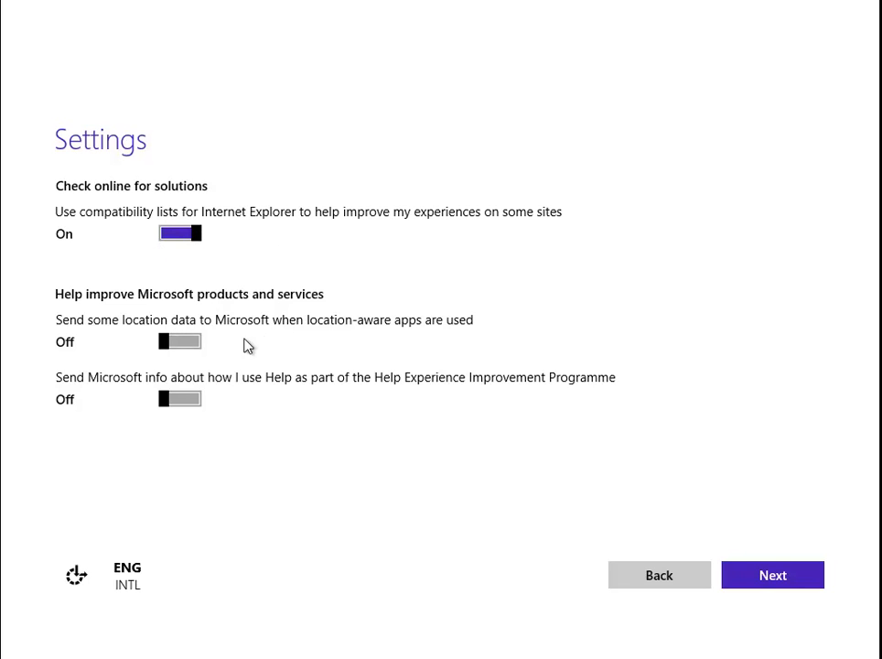
mouse_move(179, 342)
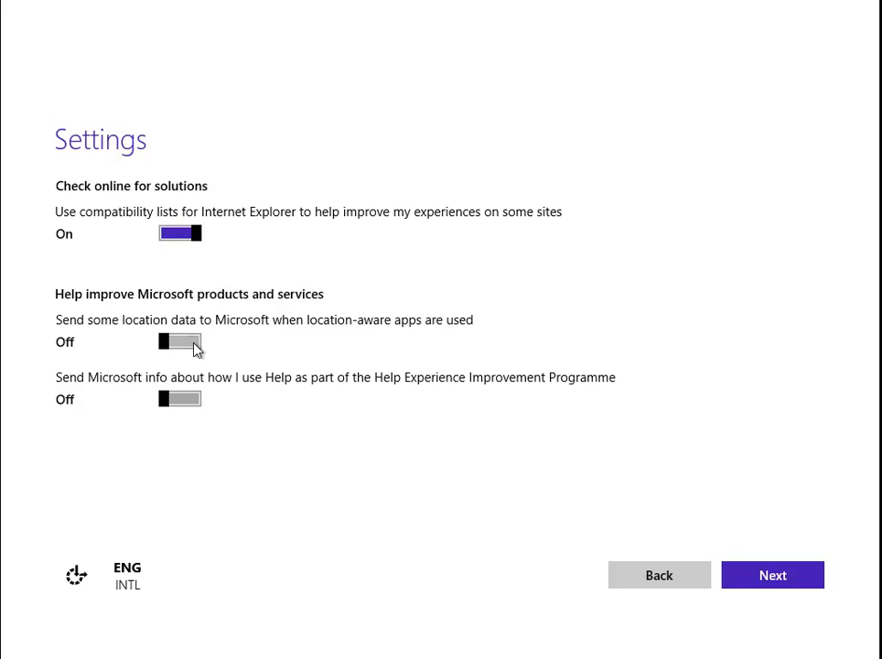
mouse_move(180, 405)
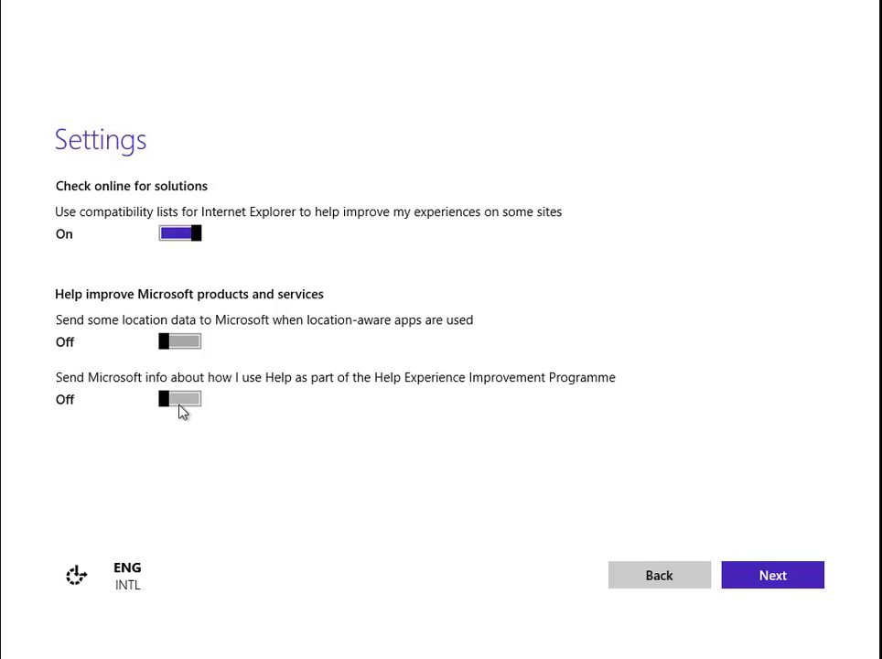
mouse_move(240, 404)
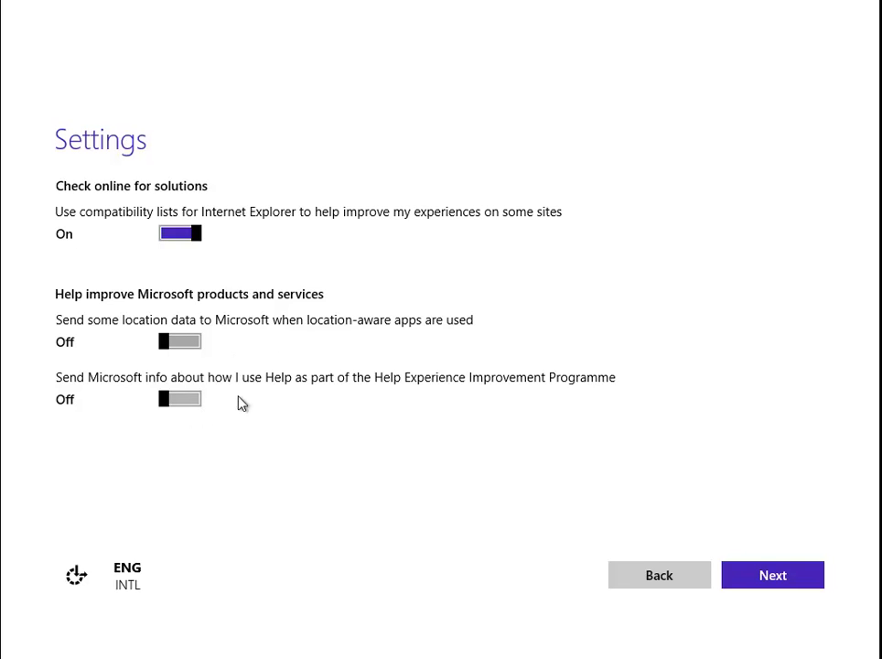
mouse_move(236, 340)
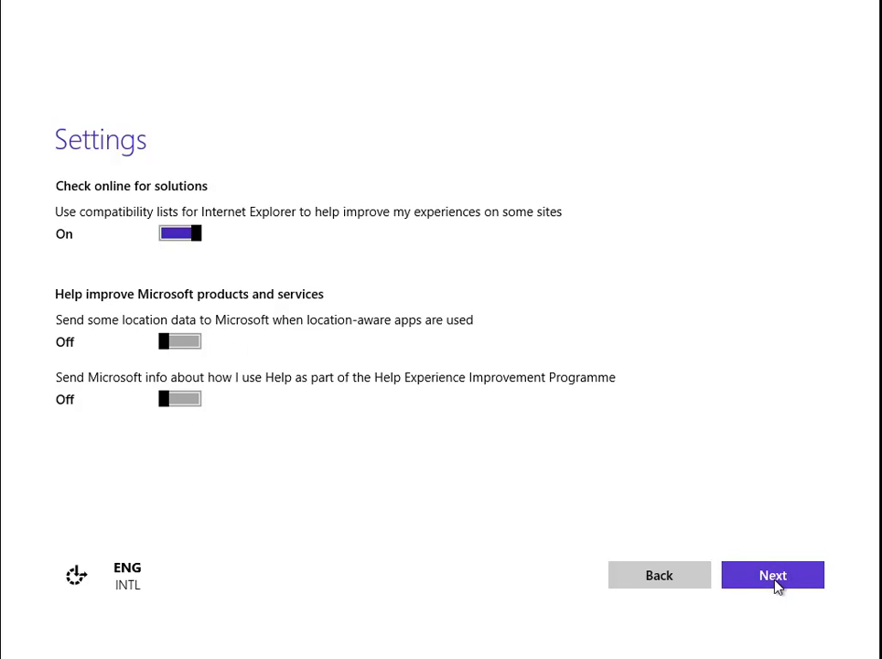
mouse_move(704, 469)
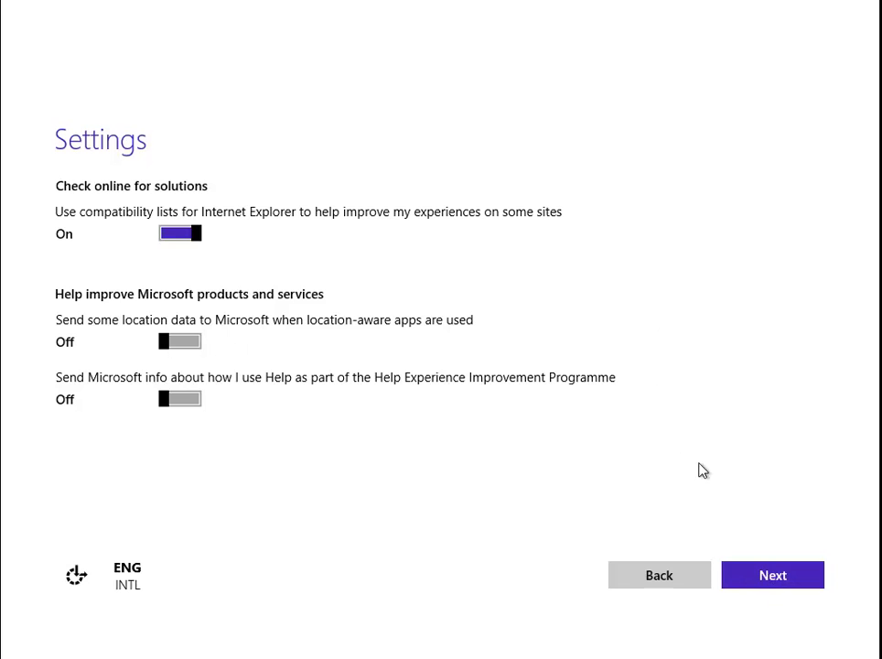
Step: Accept the online solutions page with Microsoft improvement reporting left off
click(773, 575)
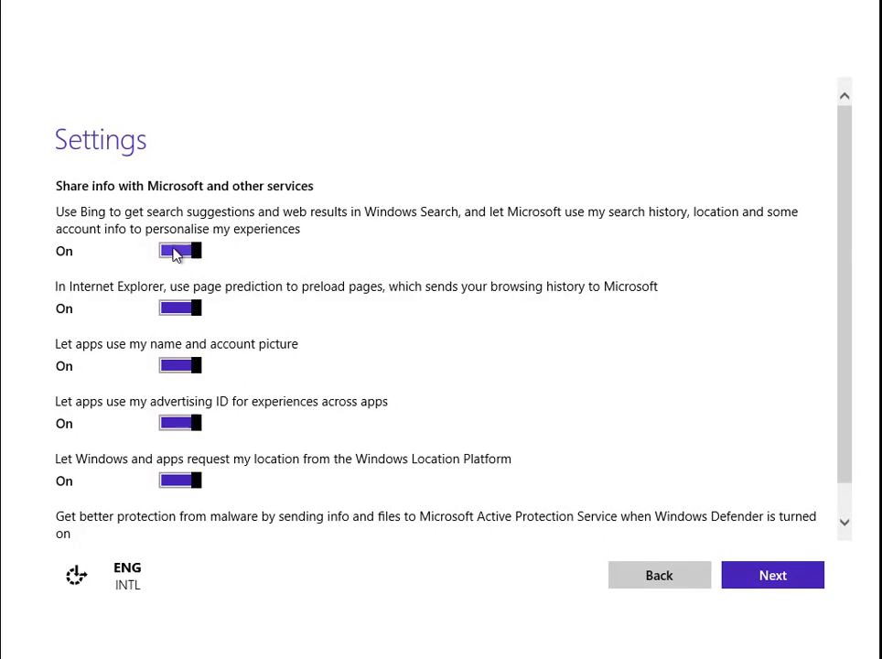
Step: Turn off Bing sharing, page prediction, name/picture, advertising ID and location, then continue
click(178, 251)
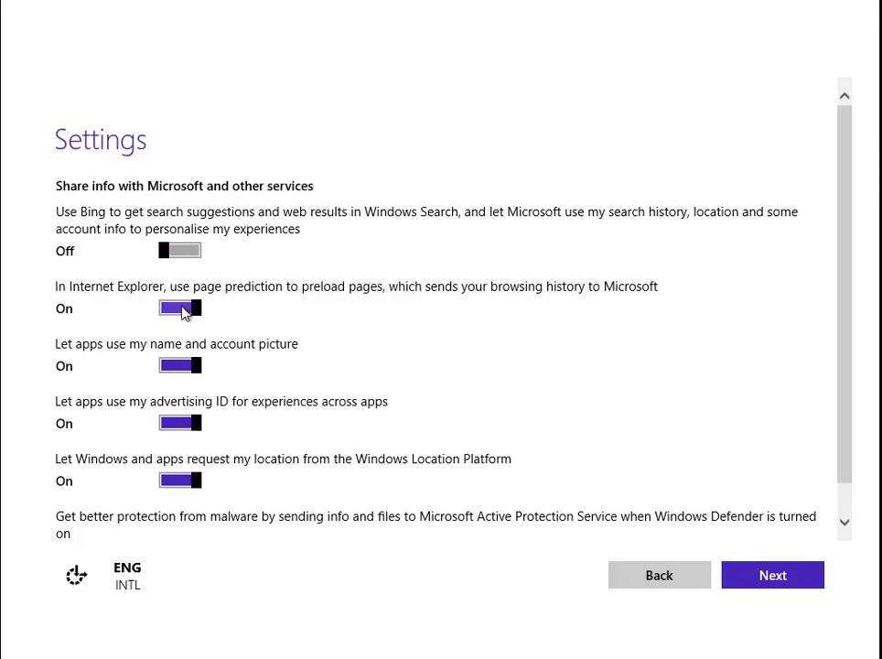
mouse_move(169, 313)
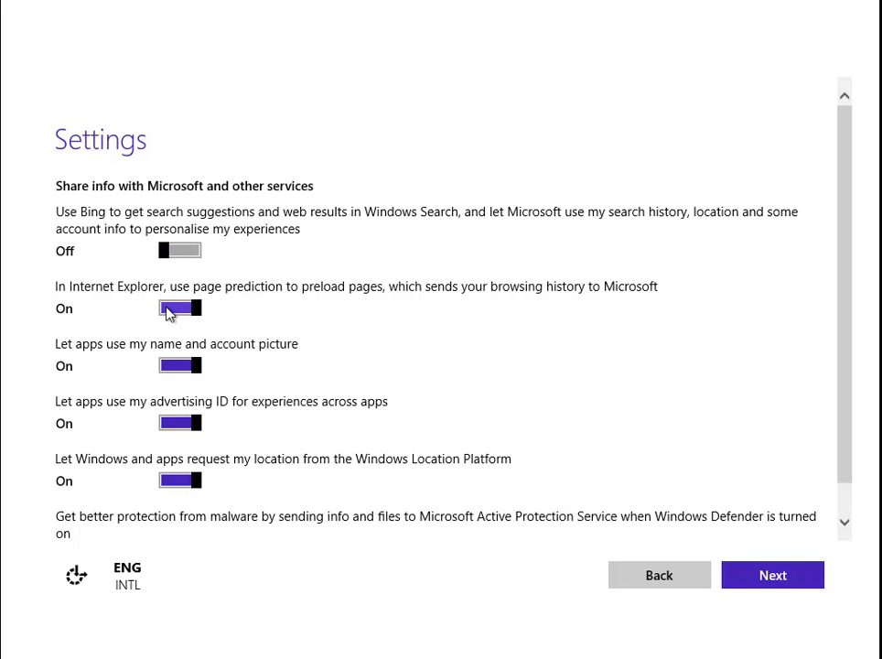
click(179, 308)
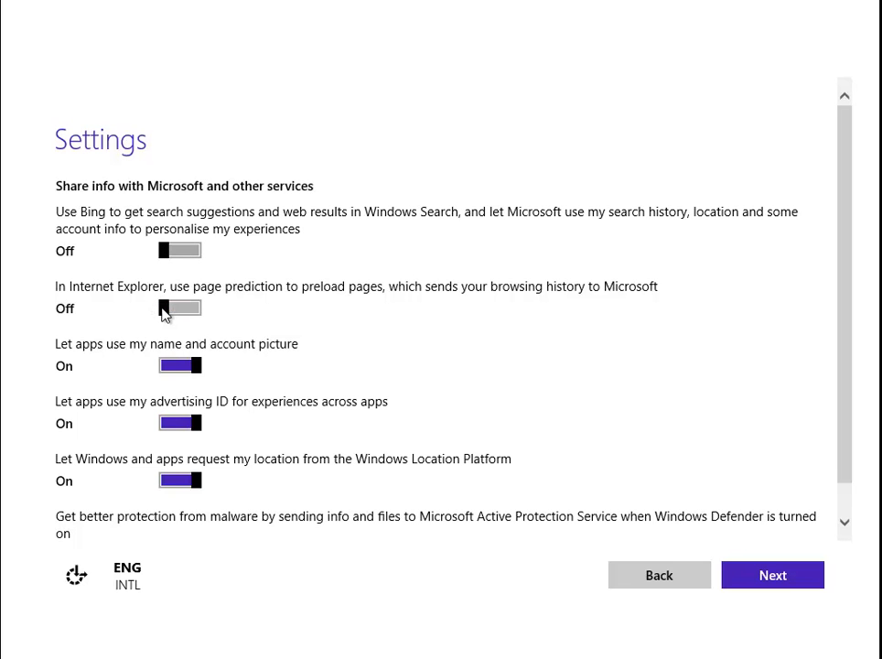
mouse_move(179, 366)
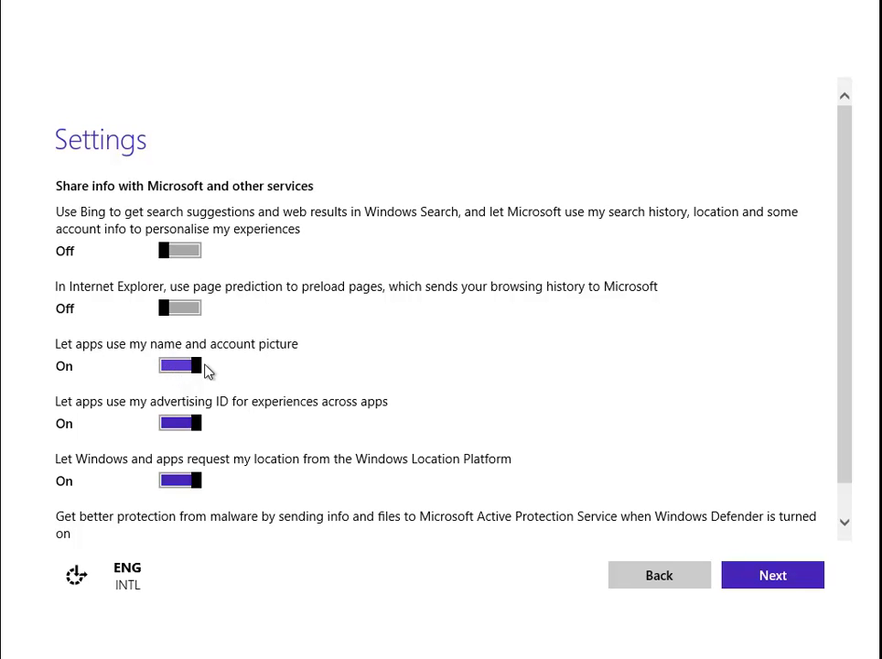
click(180, 365)
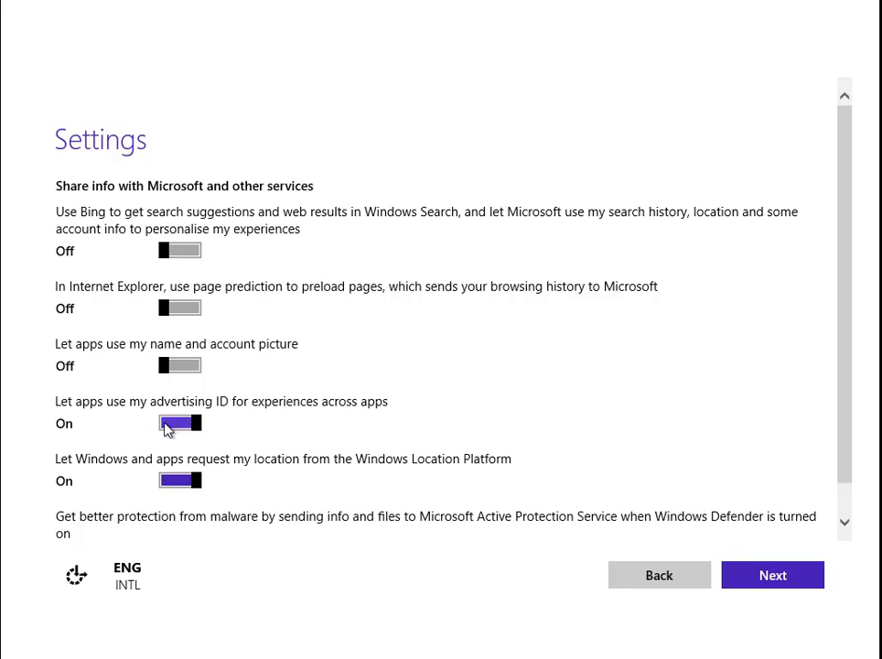
click(179, 423)
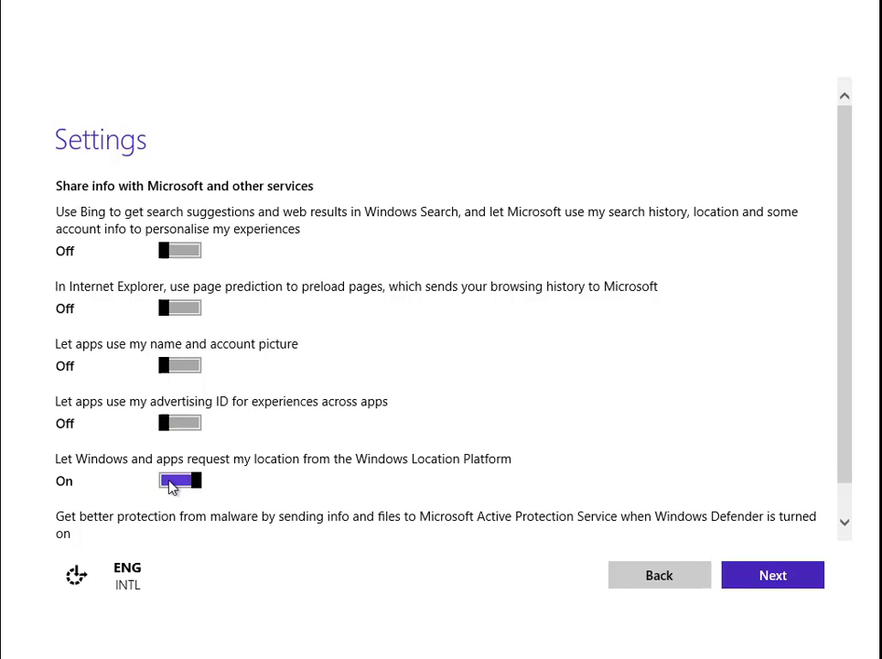
click(180, 480)
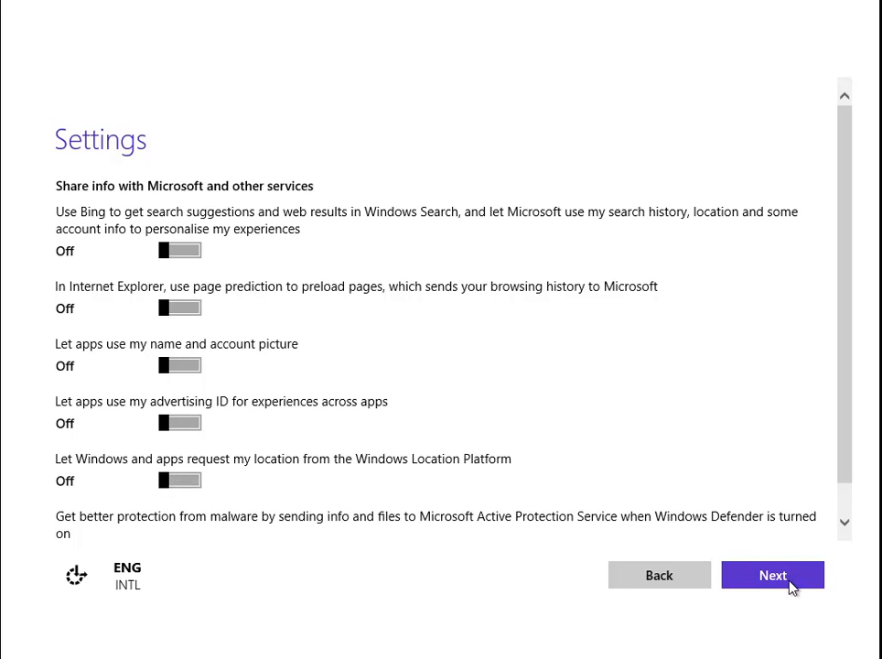
click(772, 575)
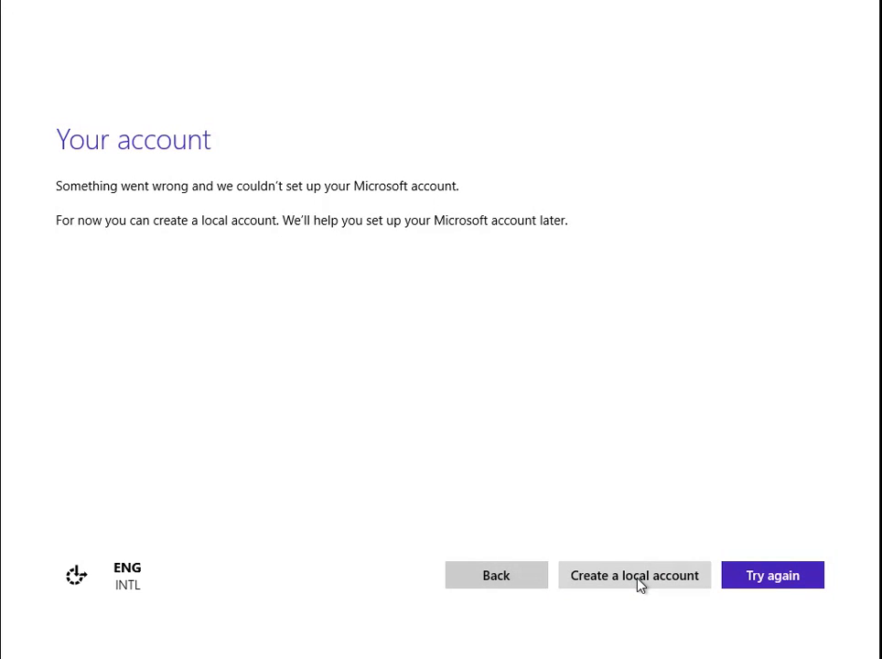
mouse_move(321, 293)
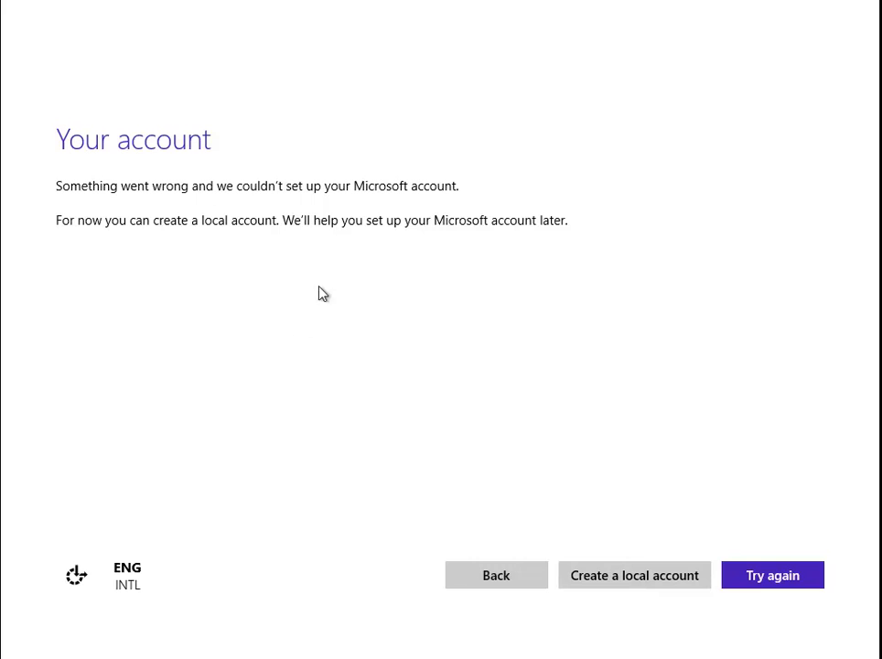
mouse_move(229, 250)
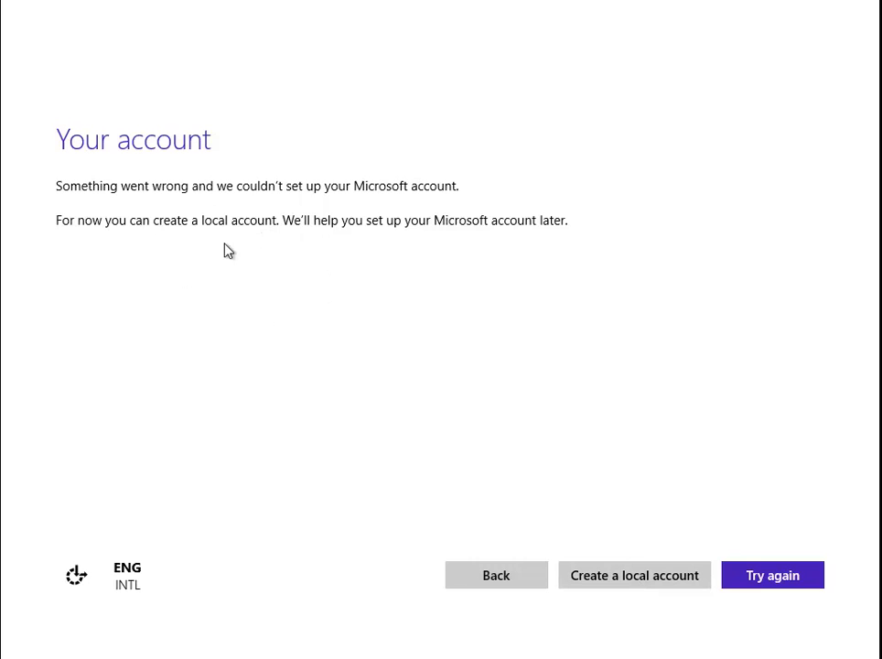
mouse_move(604, 499)
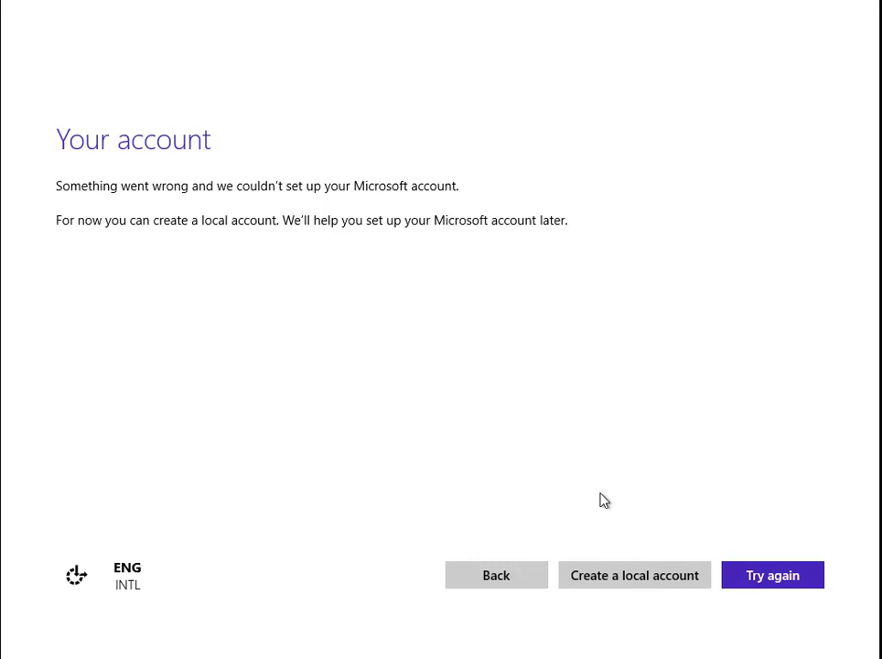
mouse_move(630, 583)
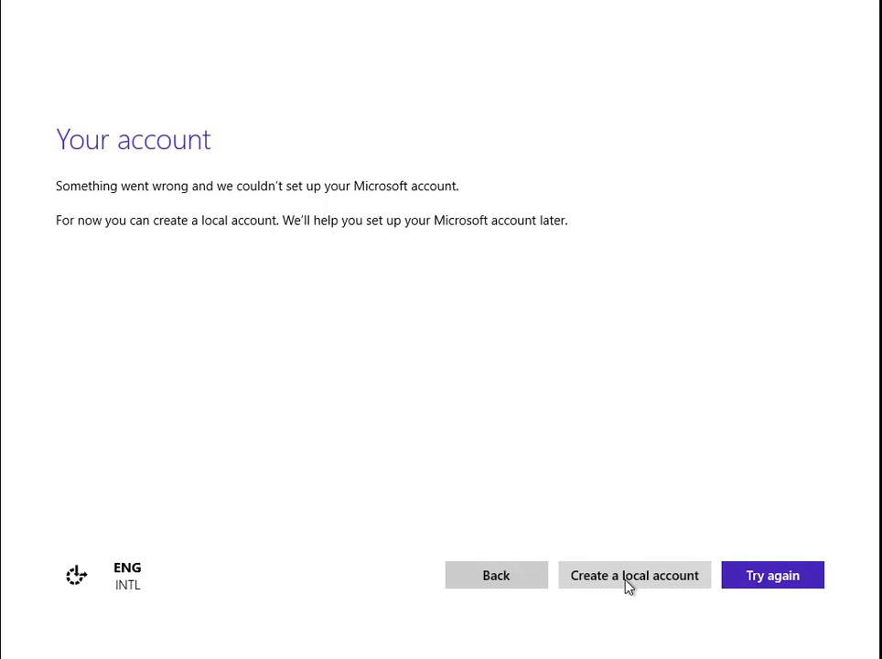
Step: Switch from the failed Microsoft account setup to creating a local account
click(634, 574)
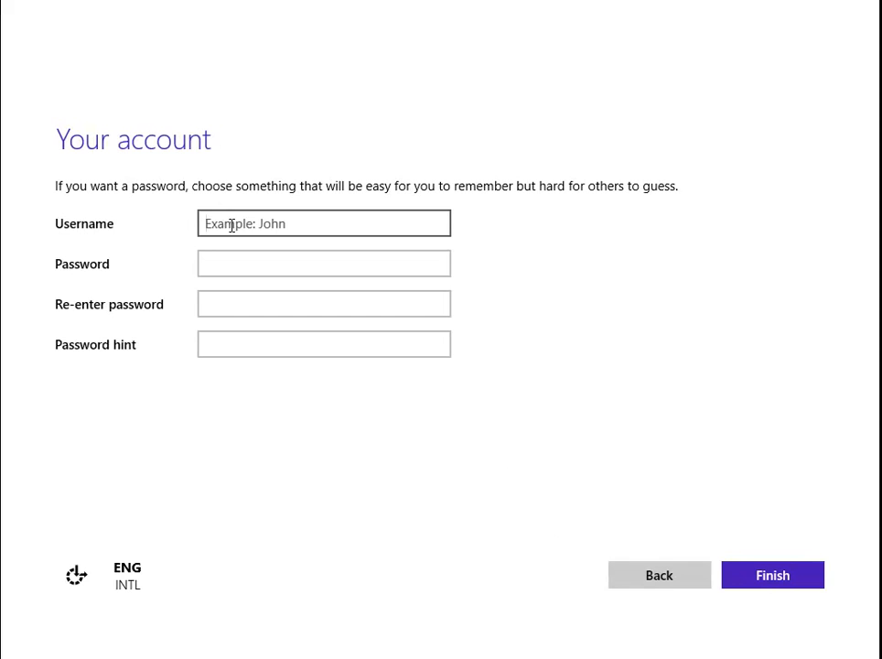
Step: Create local account 'Windows10Ninja' with a confirmed password and hint 'Simple', then finish
text(Windows)
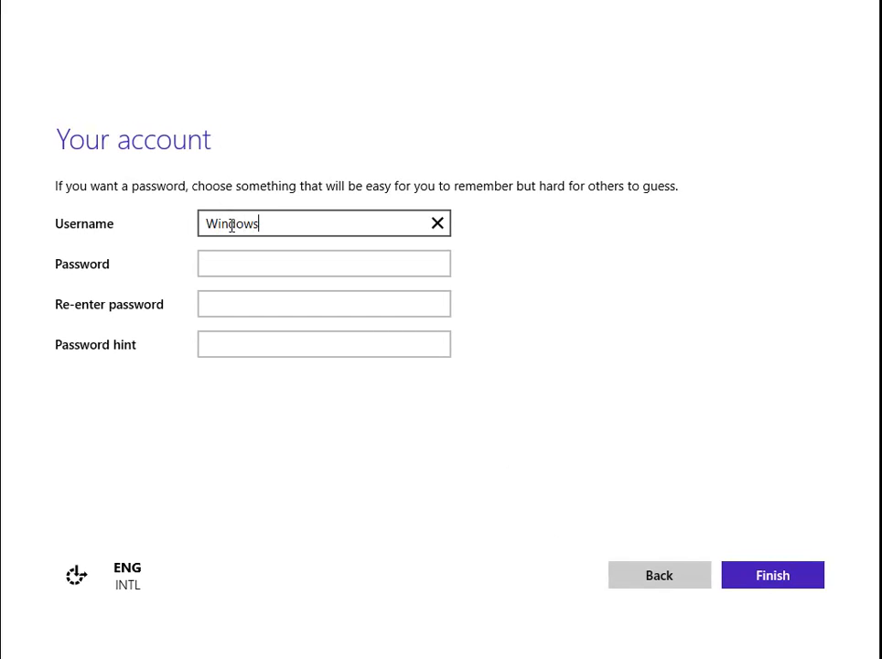
text(10Nin)
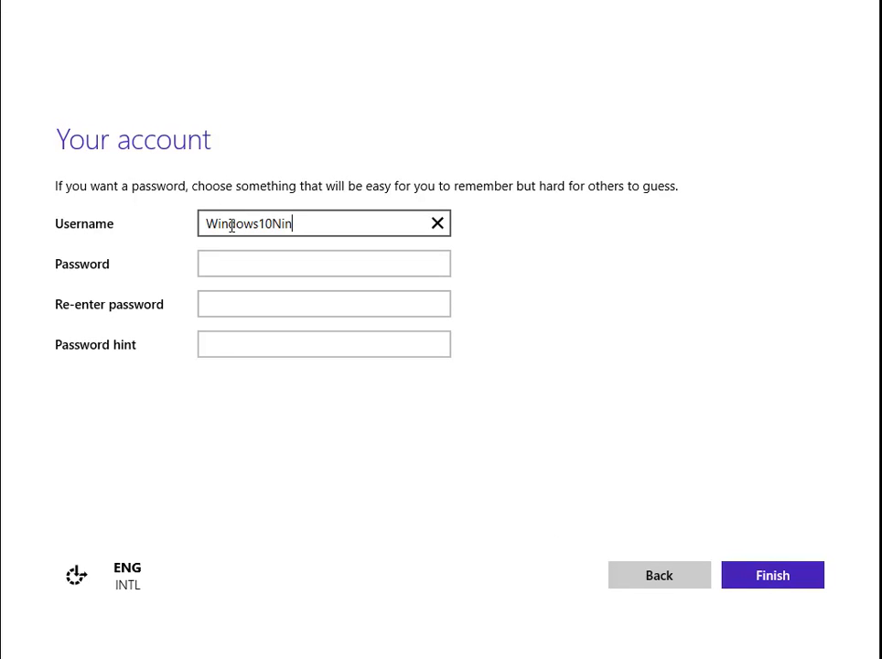
text(ja)
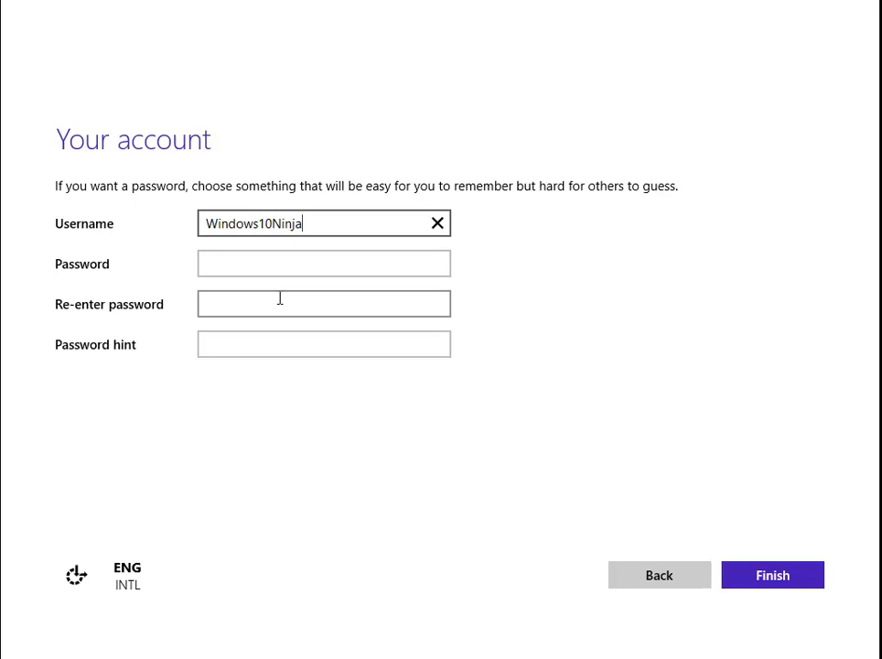
click(323, 263)
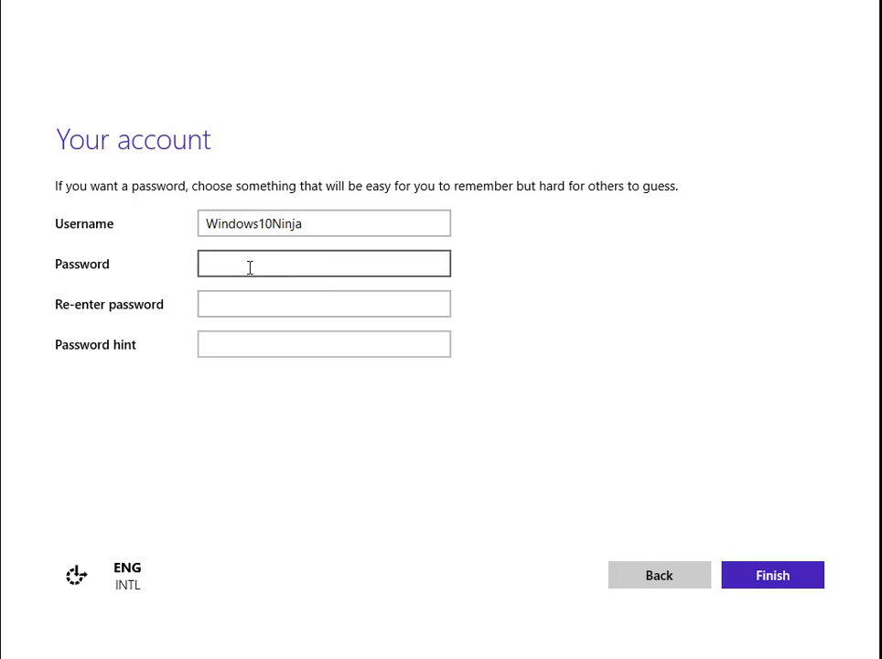
text(password)
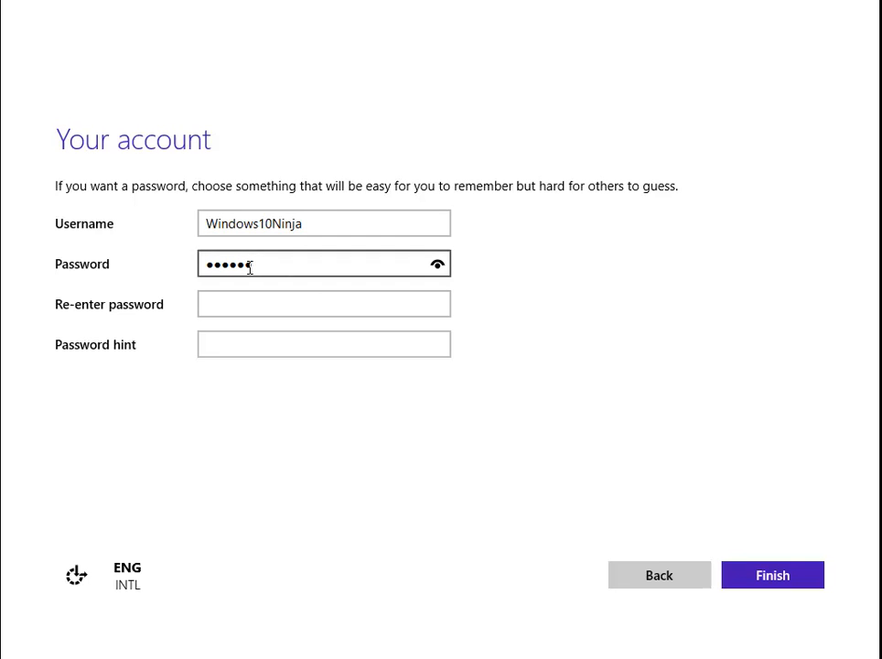
click(323, 304)
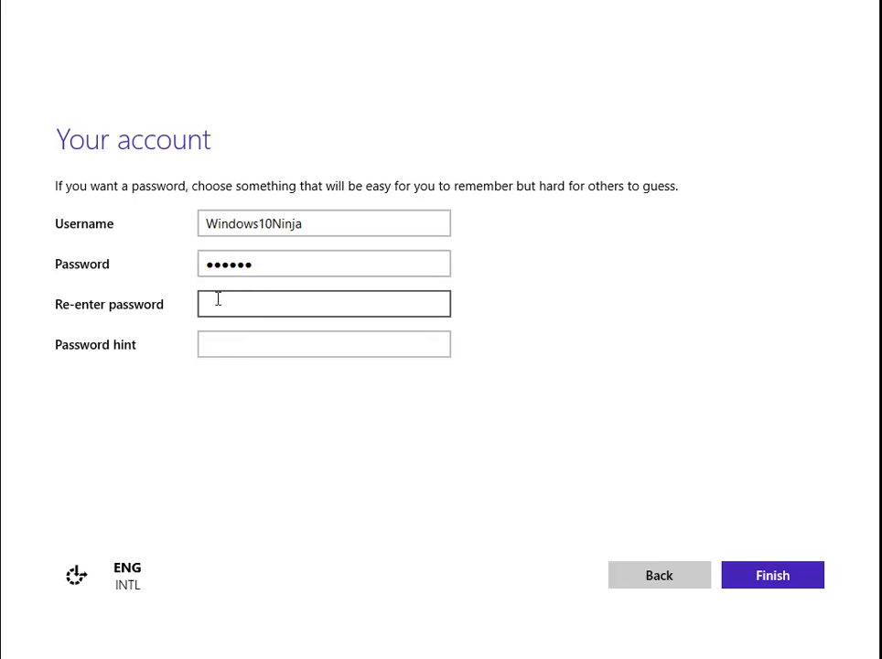
text(••••)
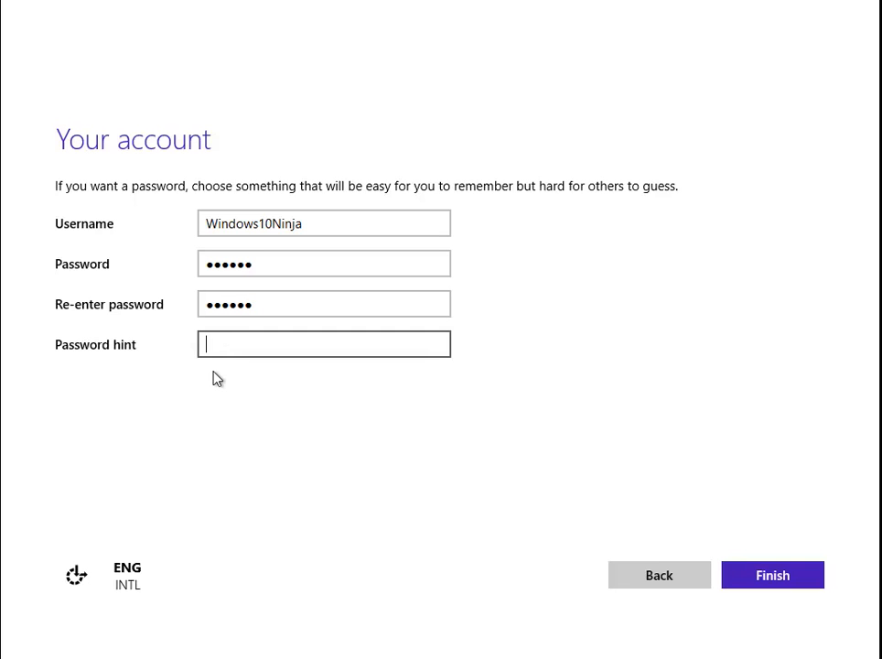
text(Simple)
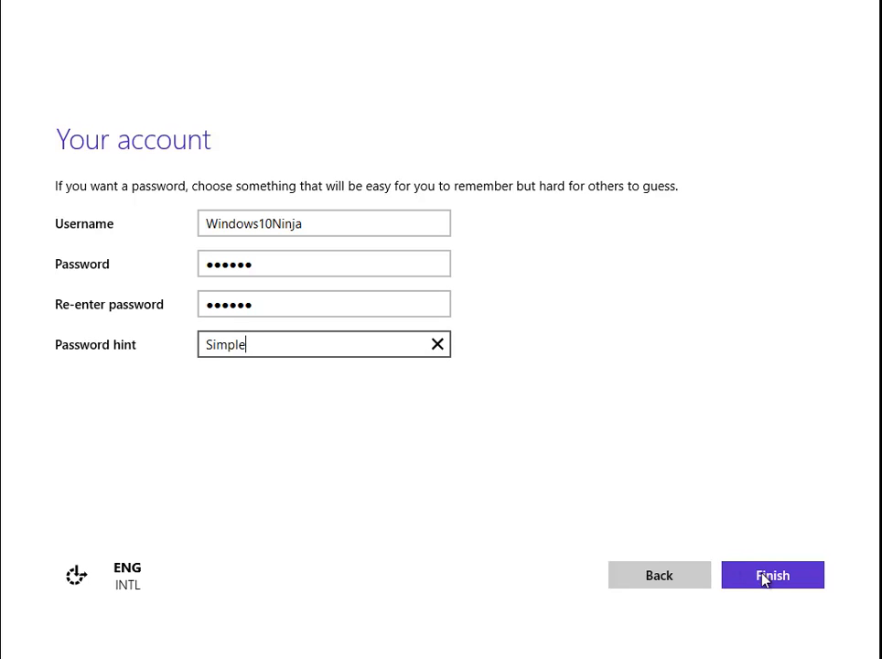
click(772, 575)
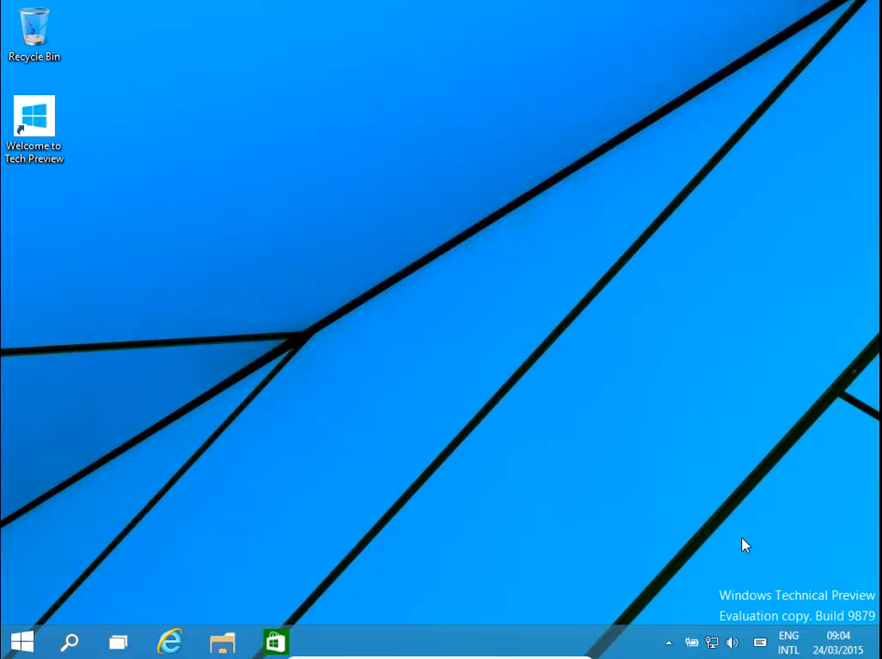
mouse_move(370, 331)
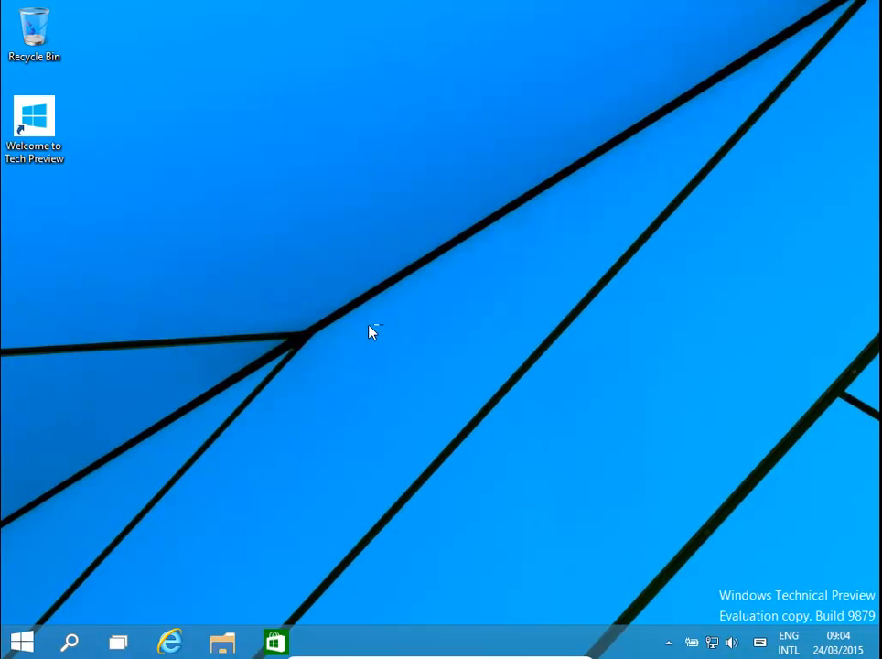
mouse_move(383, 297)
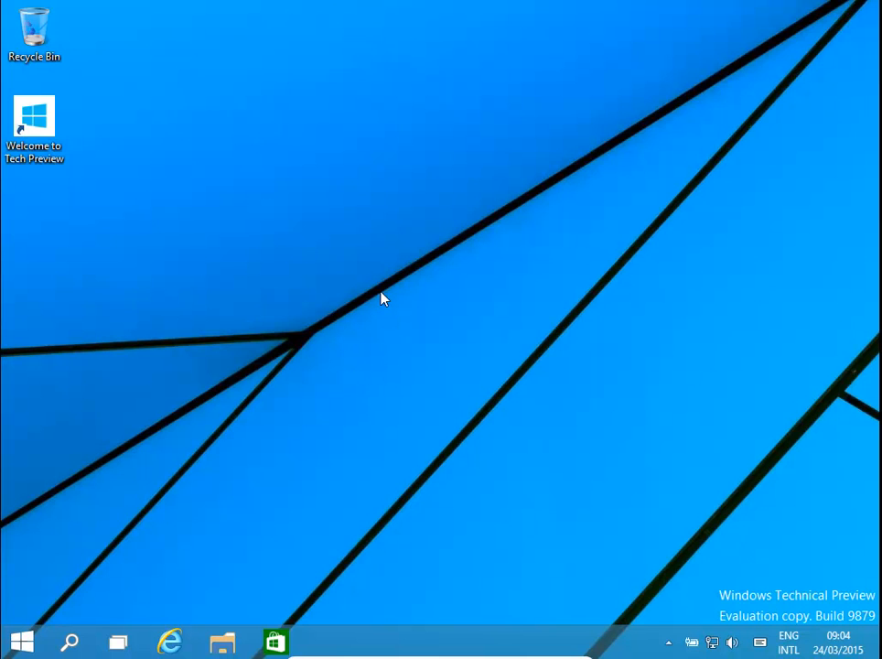